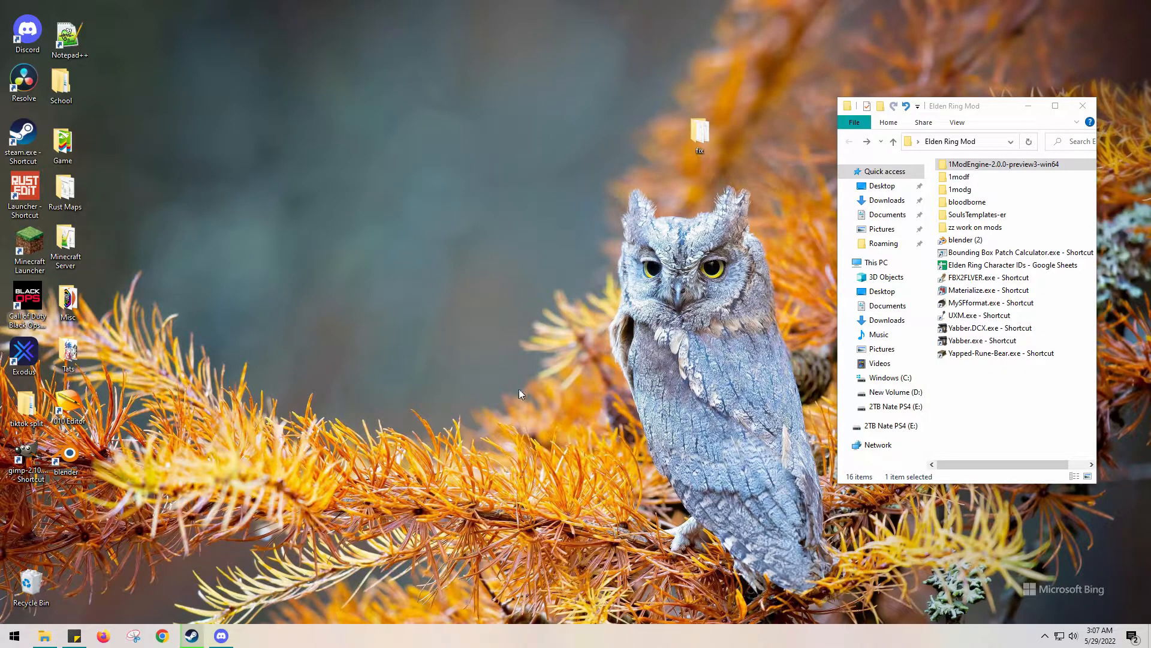
pyautogui.moveTo(650, 295)
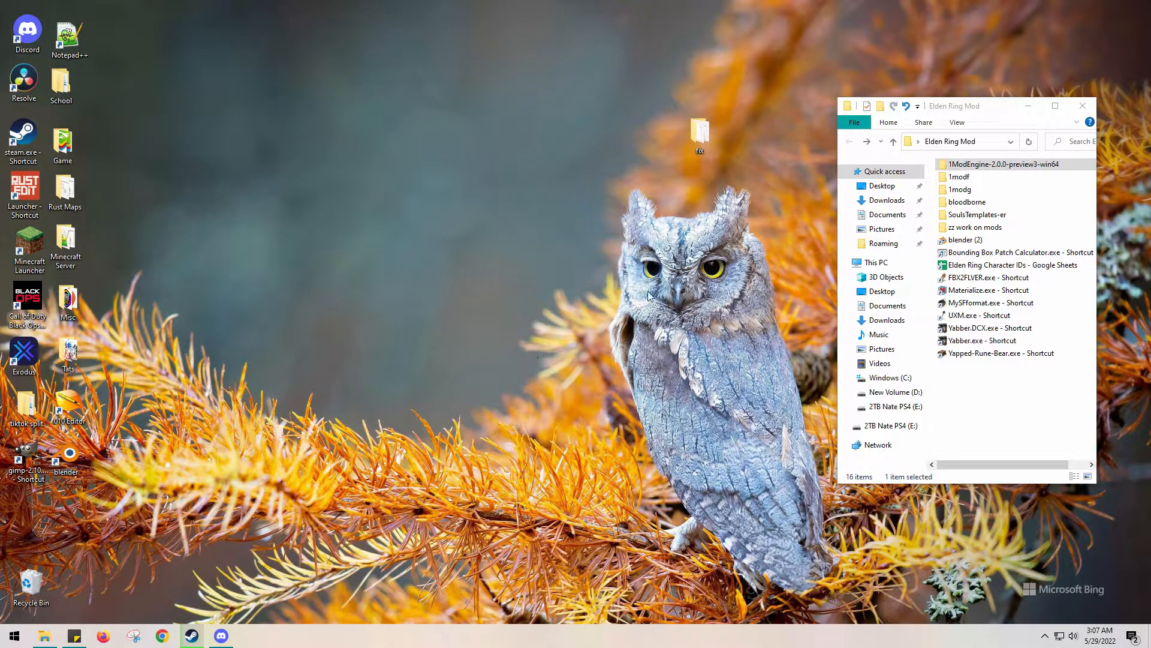
# - Open the fix folder on the desktop and select the c2060_h.texbnd.dcx archive, then the 5.fbx model
pyautogui.doubleClick(698, 132)
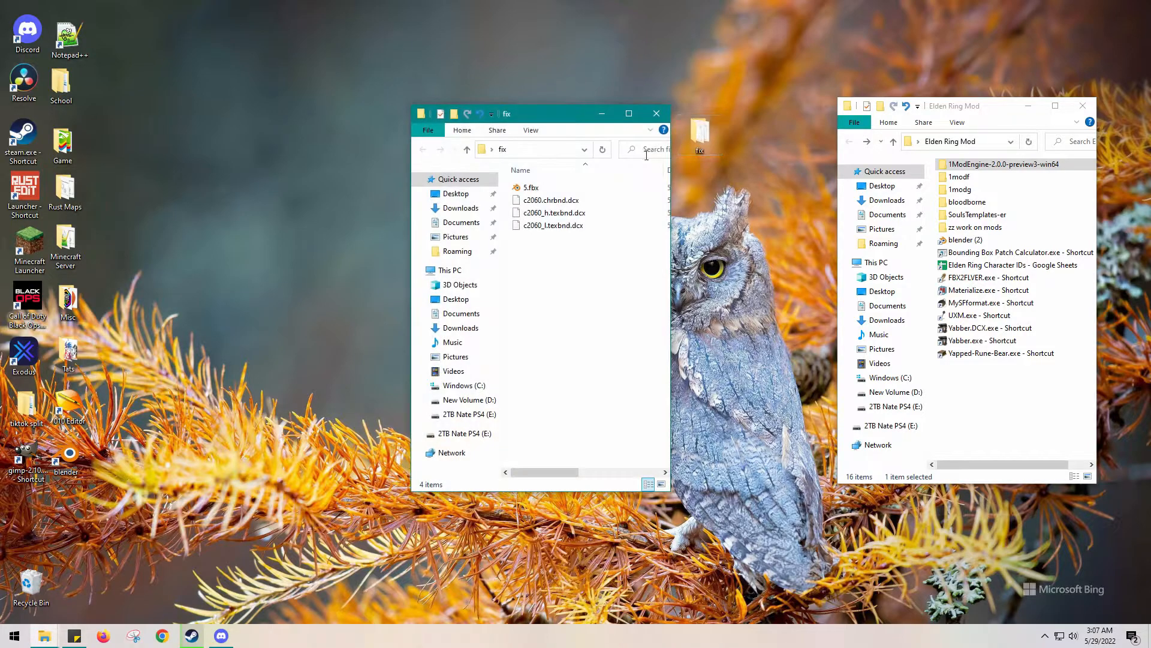
pyautogui.click(552, 224)
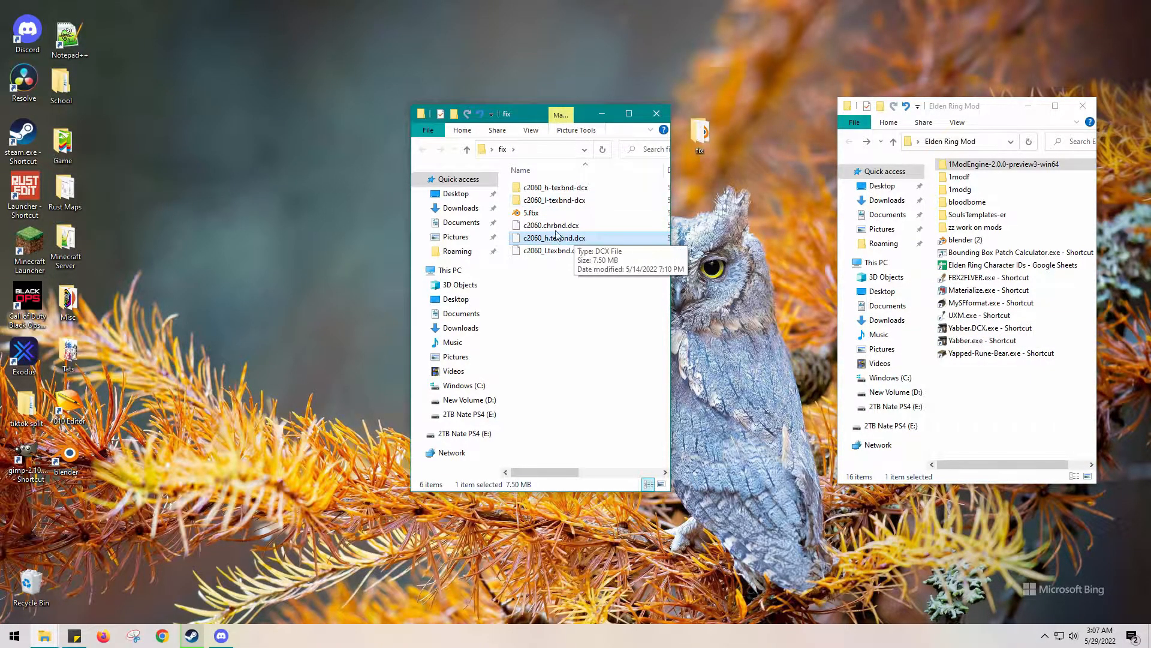
pyautogui.click(550, 224)
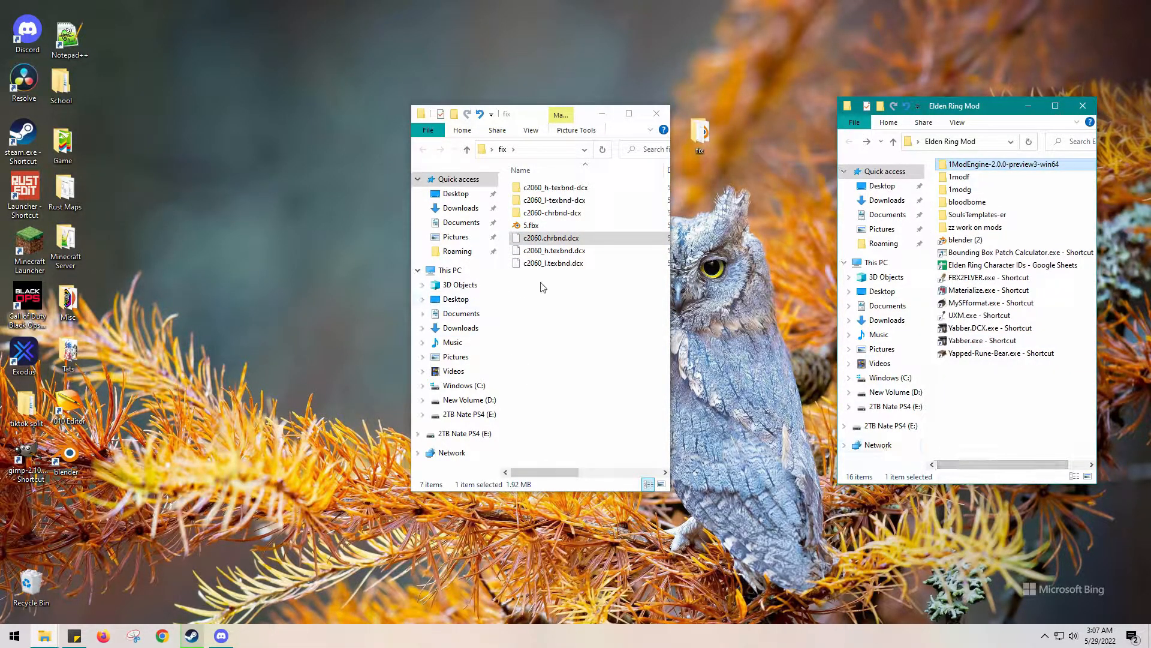
pyautogui.click(550, 225)
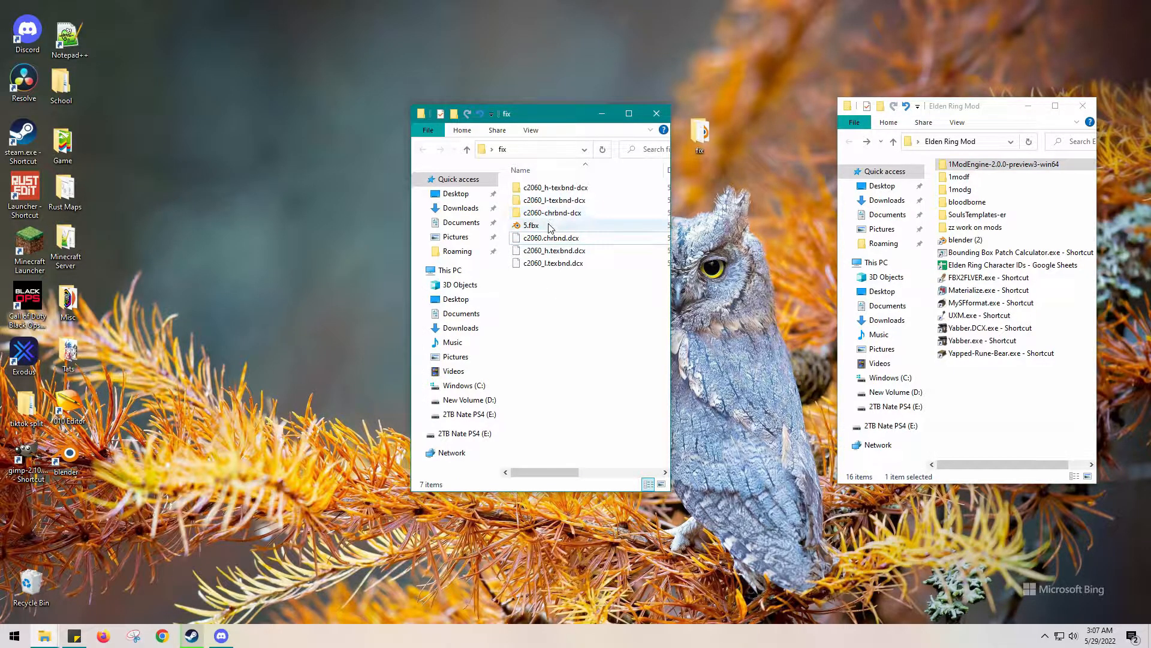
pyautogui.click(530, 225)
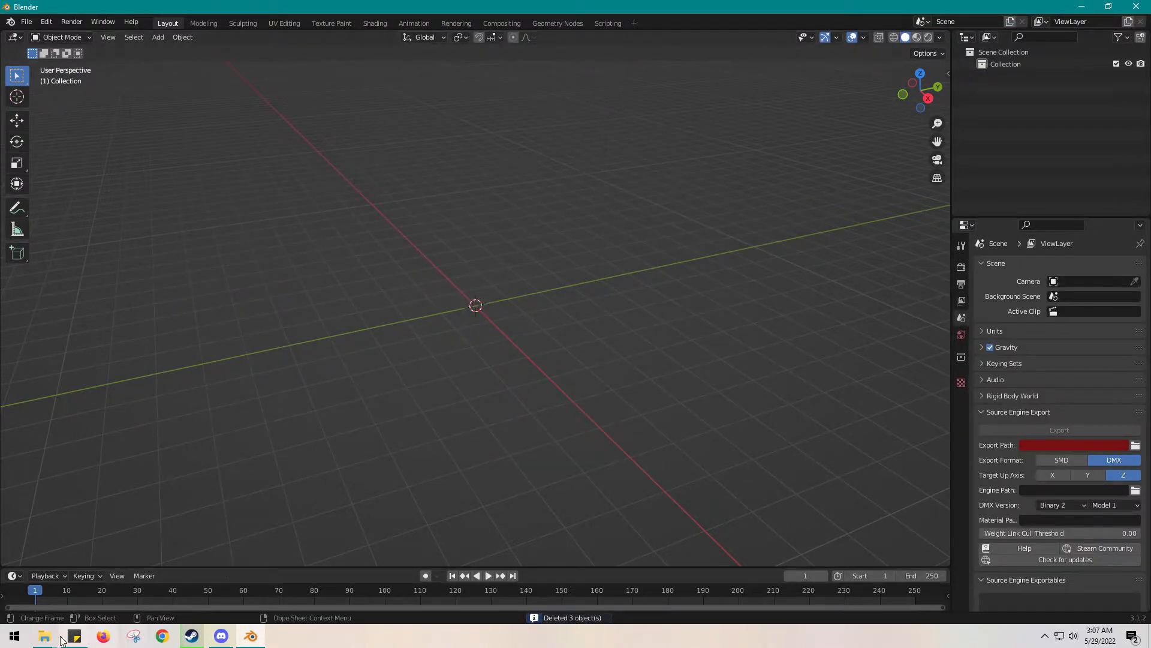
# - Switch to an open folder window and close Blender, discarding the untitled scene
pyautogui.click(44, 636)
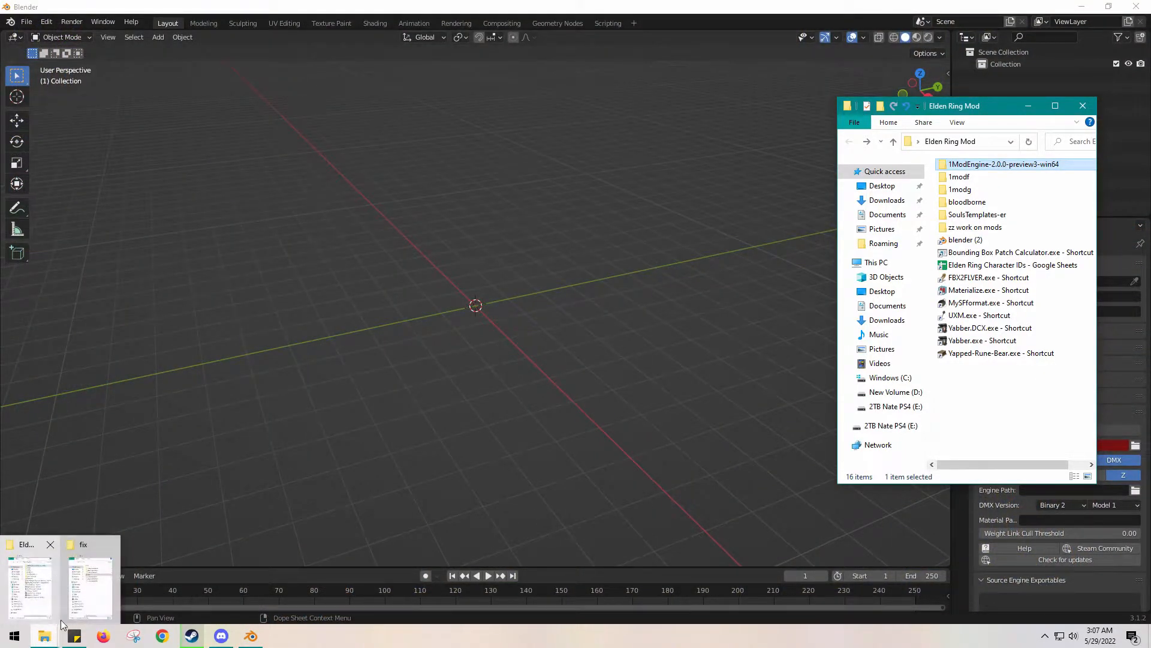
pyautogui.click(88, 580)
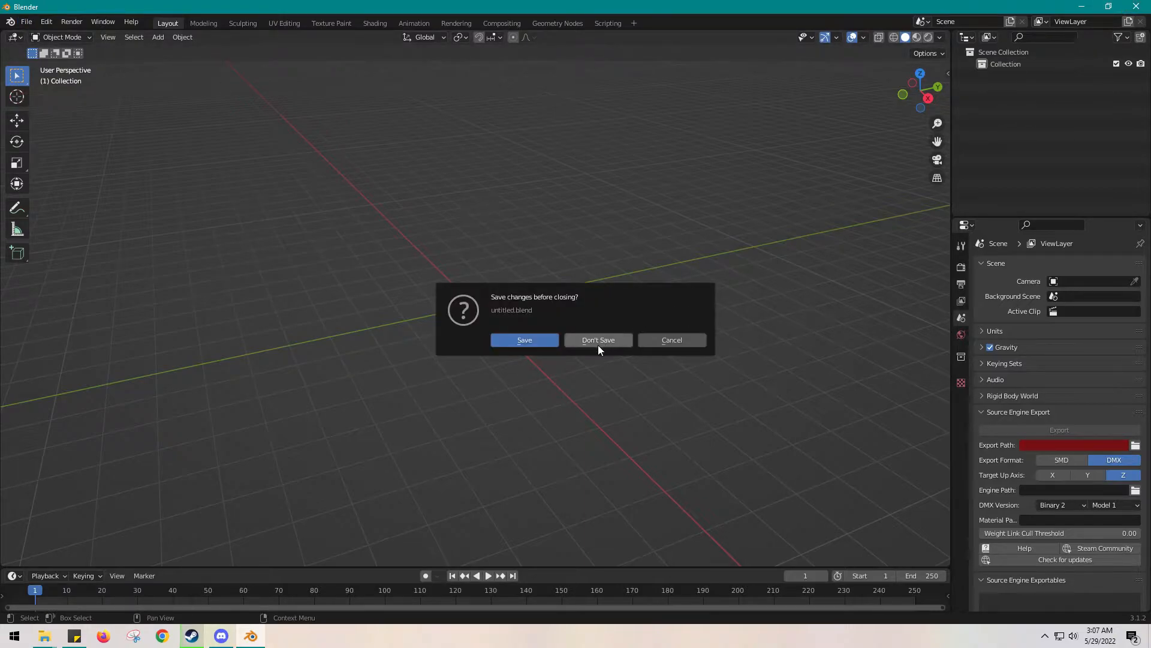
pyautogui.click(598, 339)
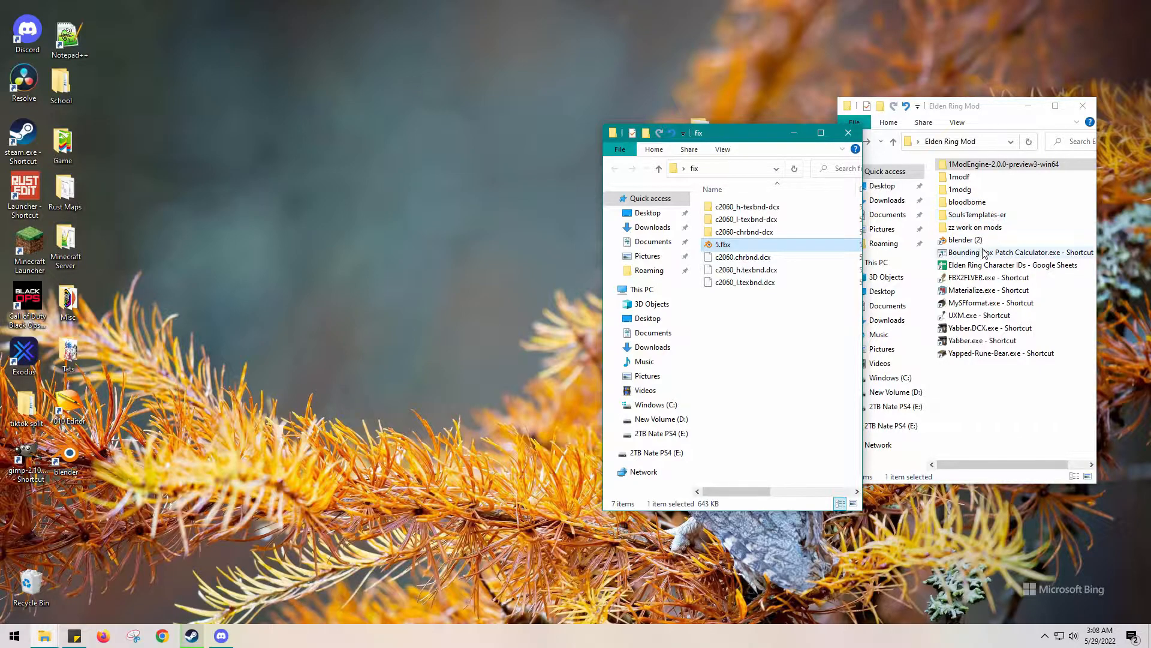
# - In the Elden Ring Mod window, go into zz work on mods and then its models folder
pyautogui.click(973, 227)
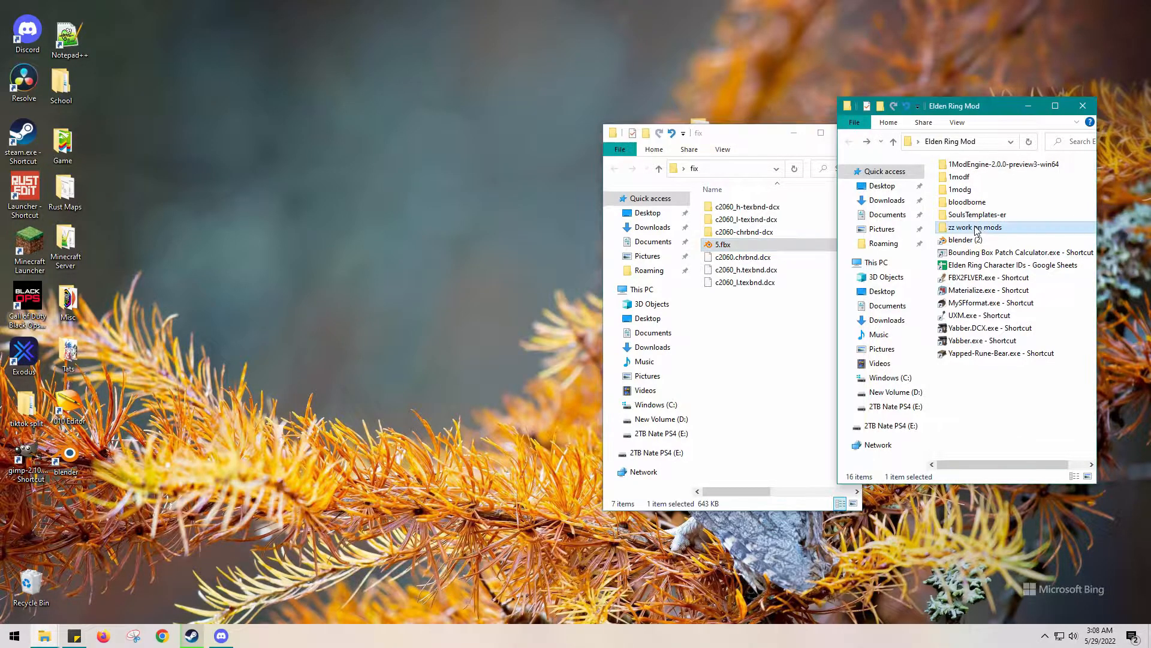
pyautogui.doubleClick(974, 227)
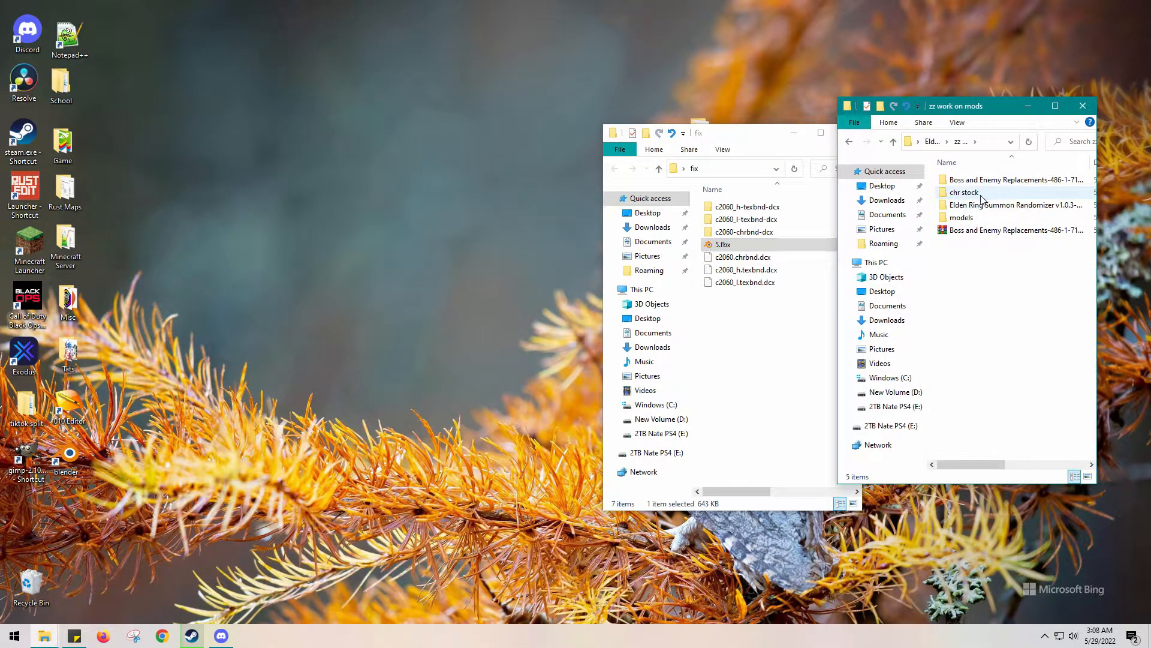
pyautogui.moveTo(989, 210)
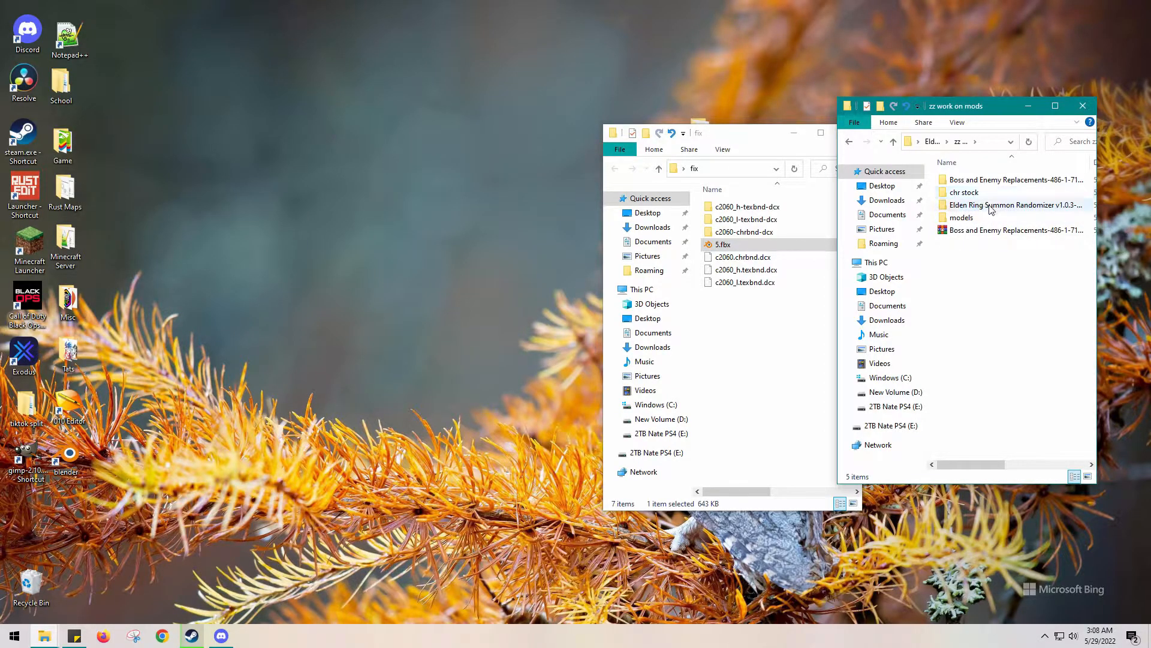
pyautogui.doubleClick(961, 218)
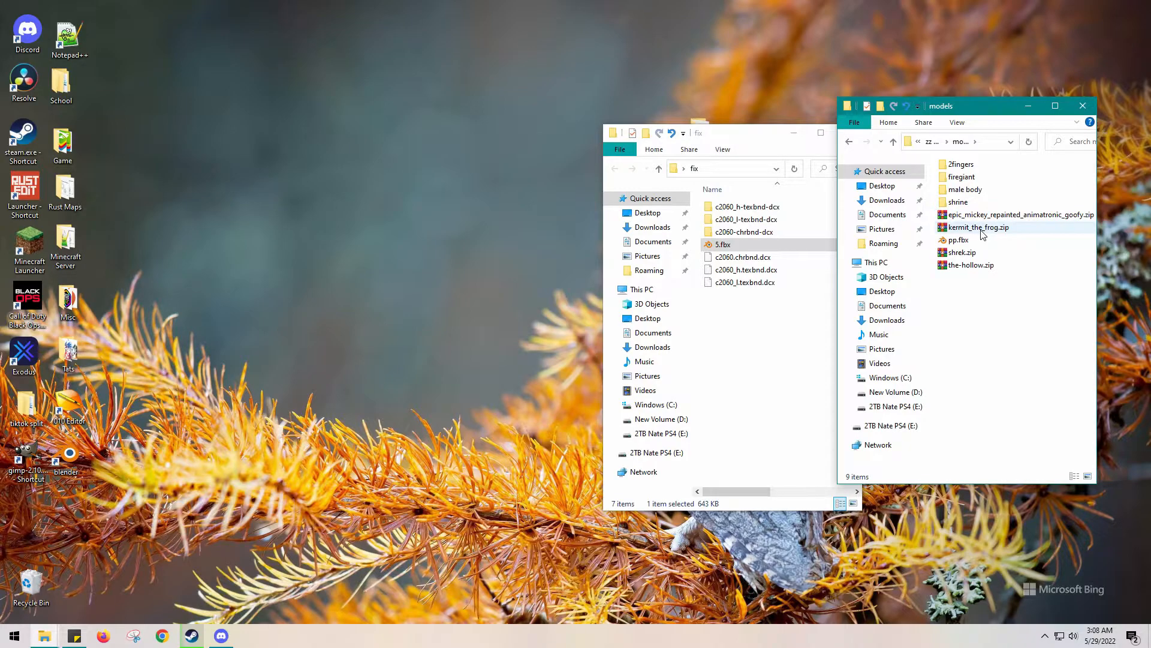
pyautogui.moveTo(959, 252)
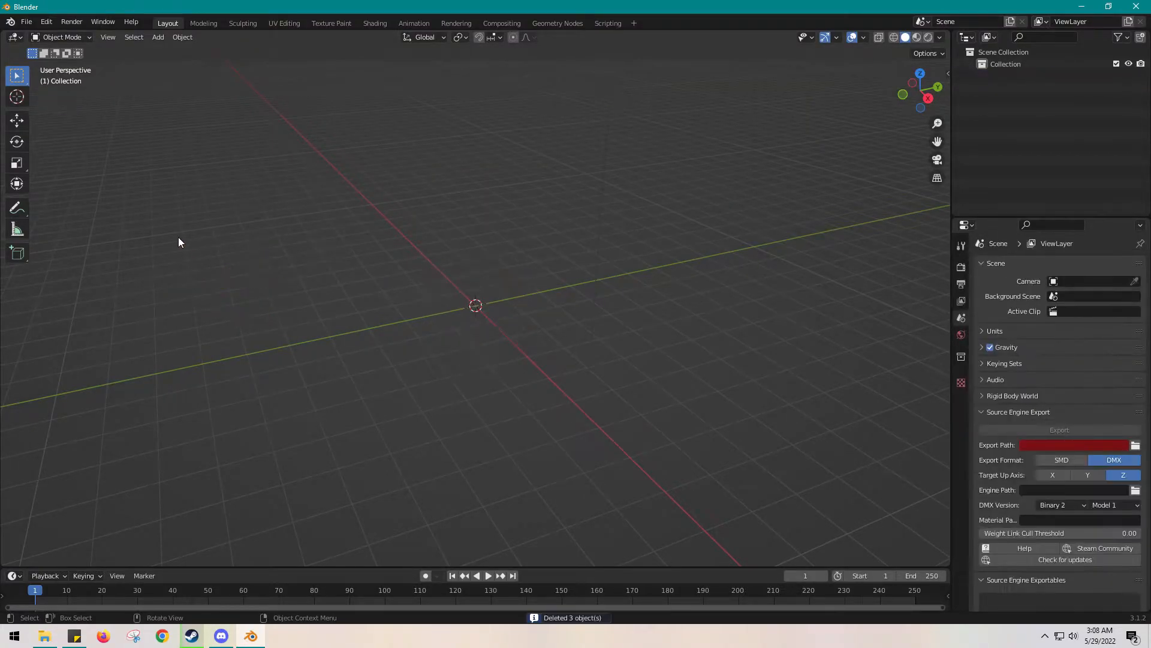
# - Start a Source Engine model import and browse into c2060-chrbnd-dcx's chr folder
pyautogui.click(25, 21)
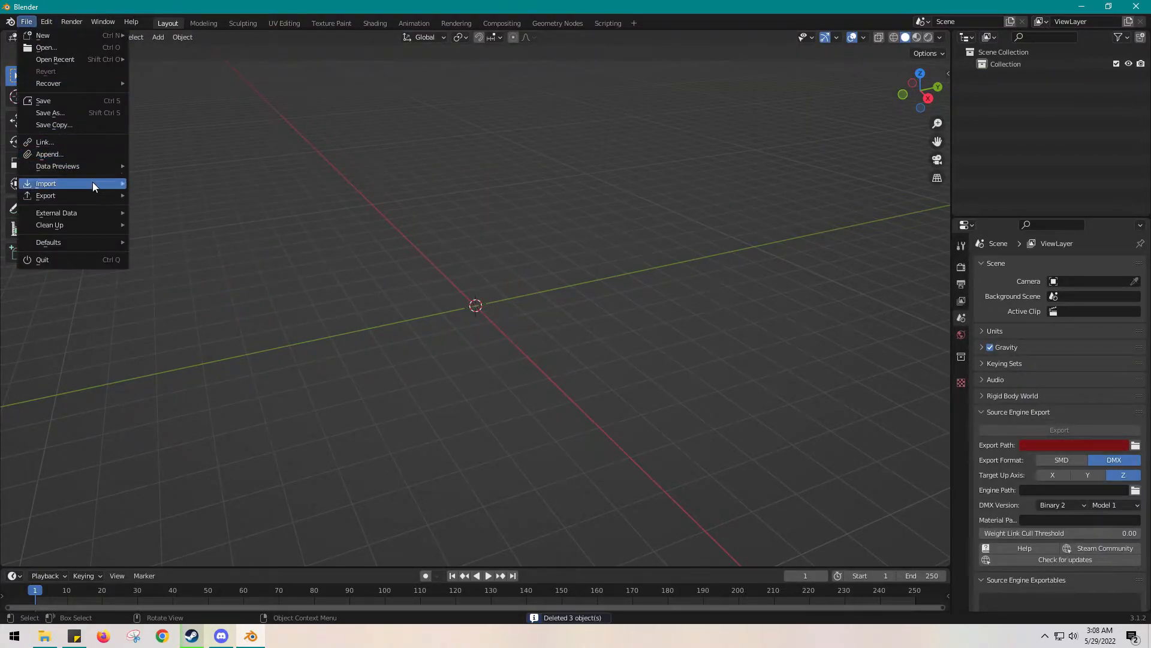
pyautogui.click(47, 182)
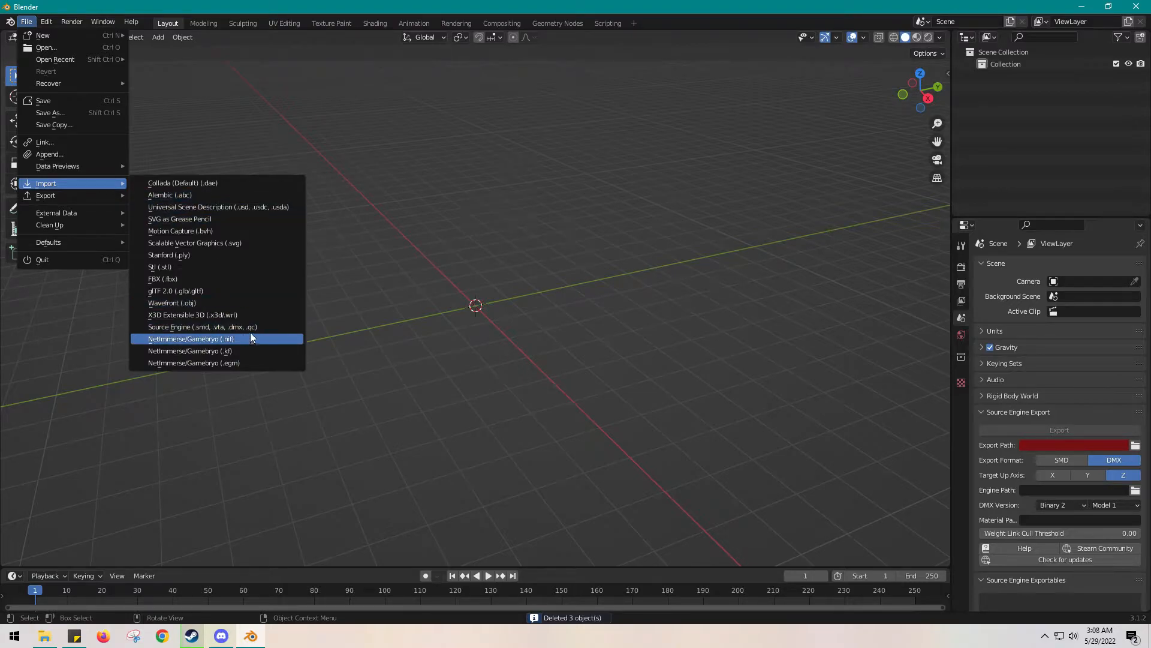
pyautogui.click(203, 326)
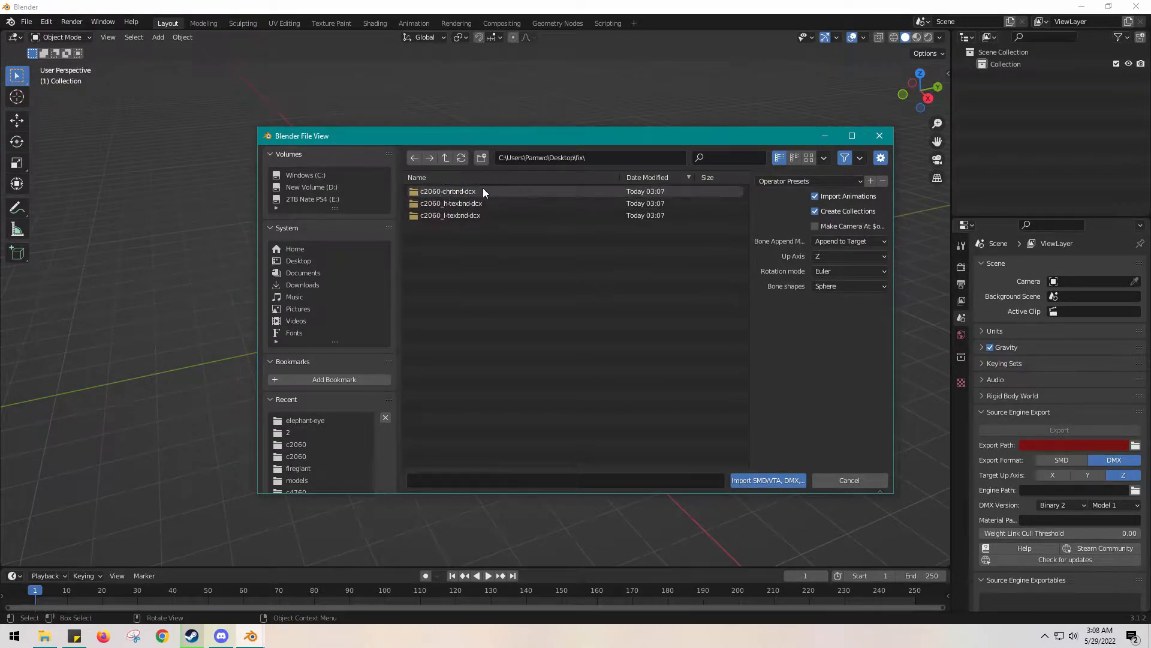
pyautogui.doubleClick(446, 191)
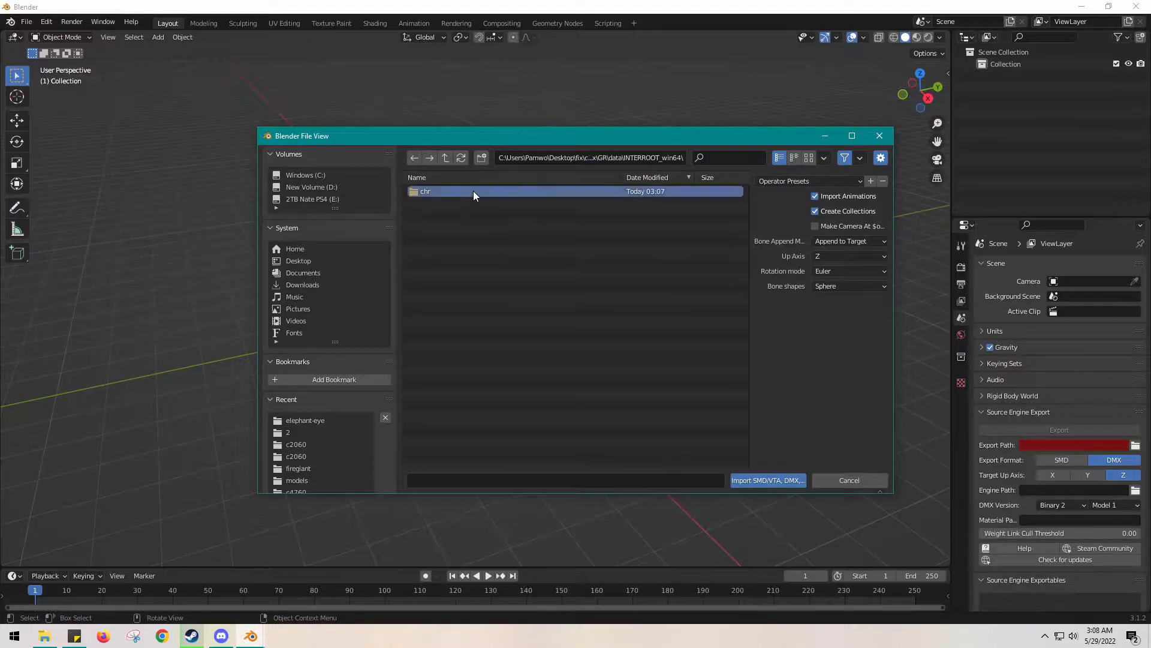
pyautogui.doubleClick(424, 190)
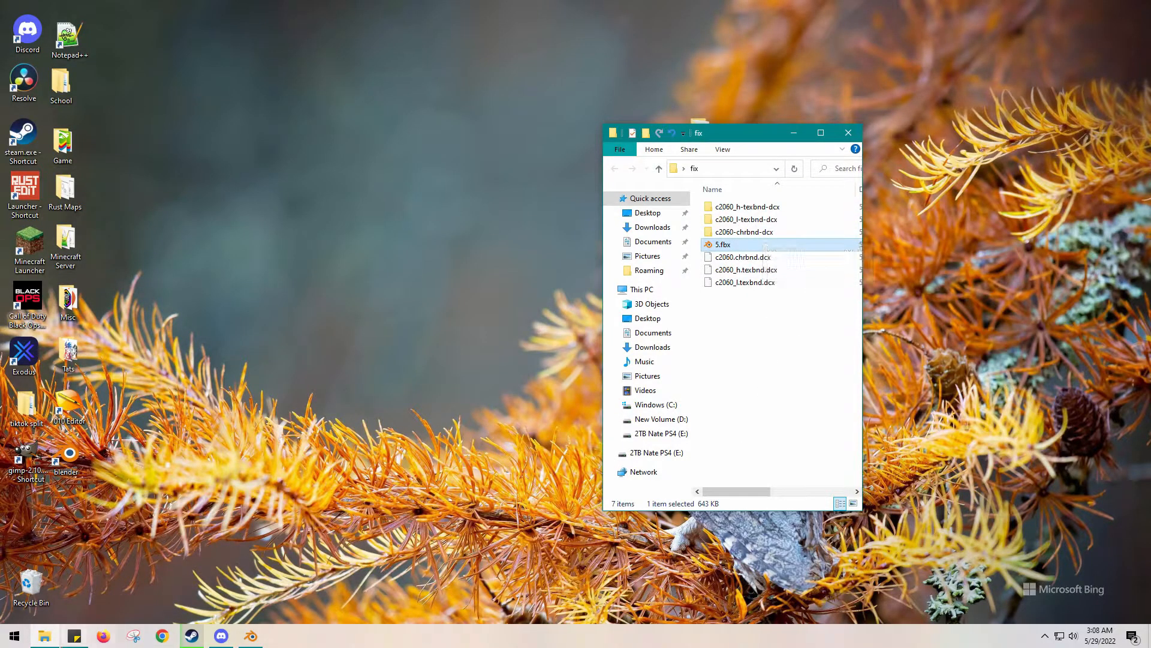
pyautogui.moveTo(43, 636)
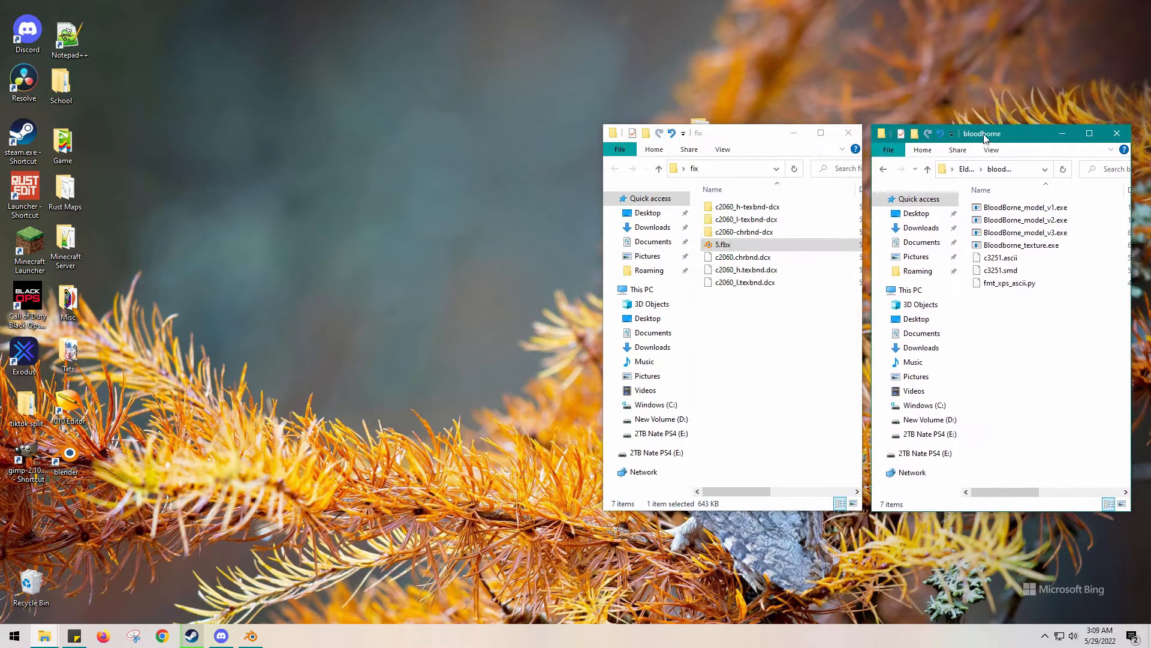
# - Convert c2060.flver with BloodBorne_model_v3.exe to produce c2060.smd, then return to Blender
pyautogui.doubleClick(744, 231)
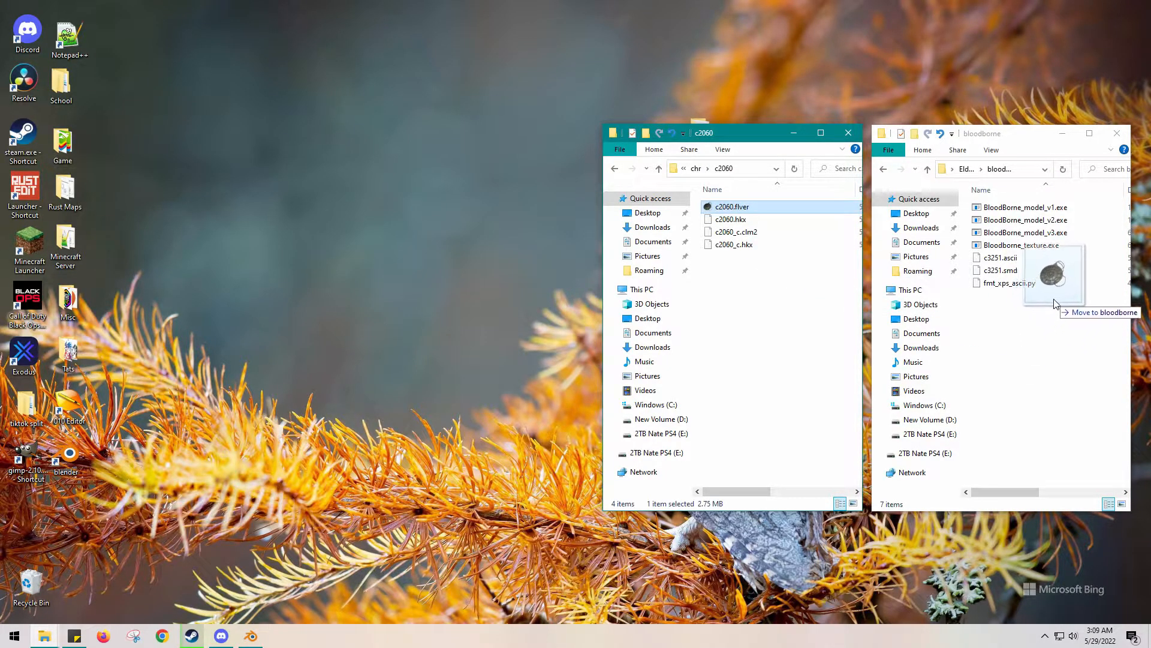
pyautogui.doubleClick(1023, 232)
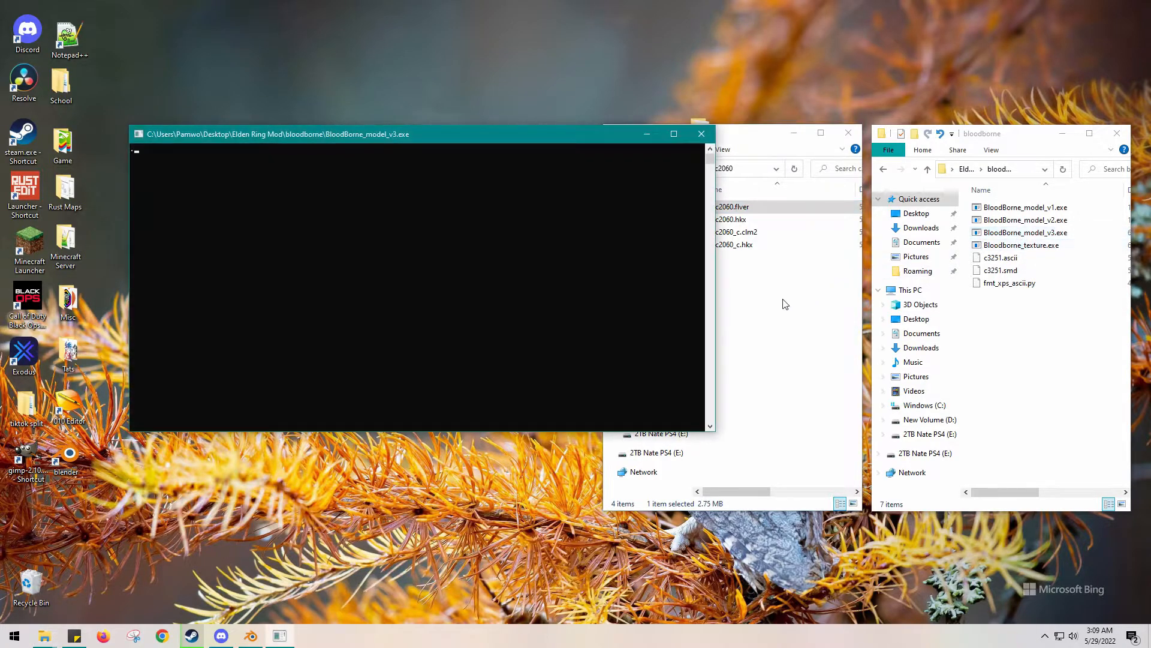
pyautogui.click(700, 133)
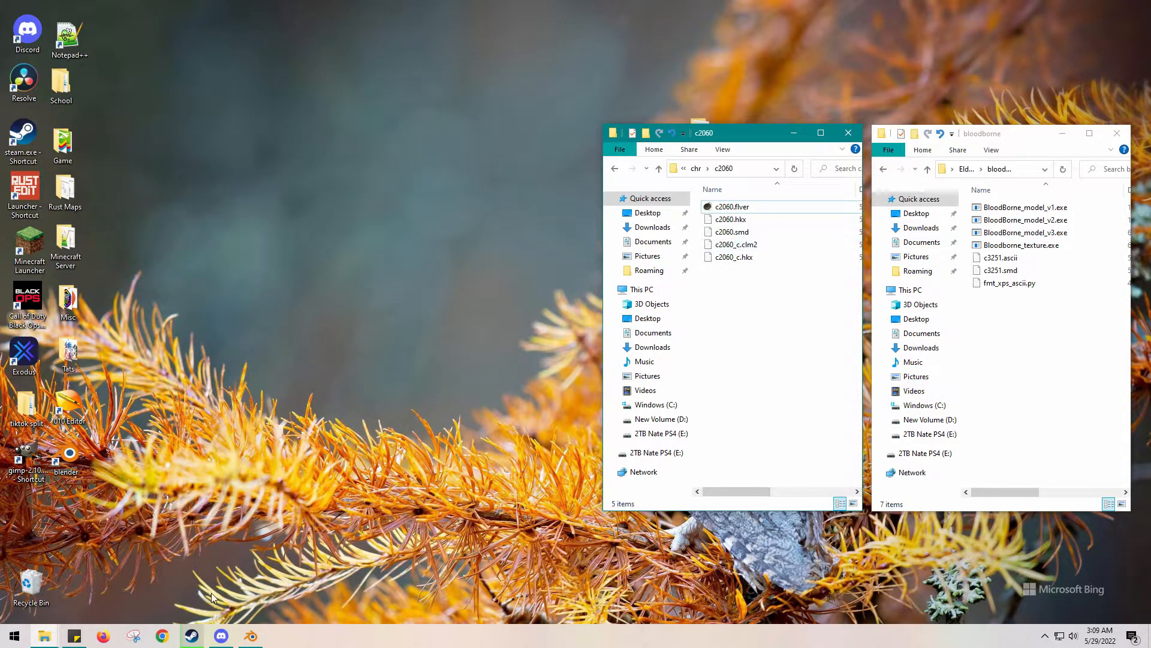
pyautogui.click(250, 635)
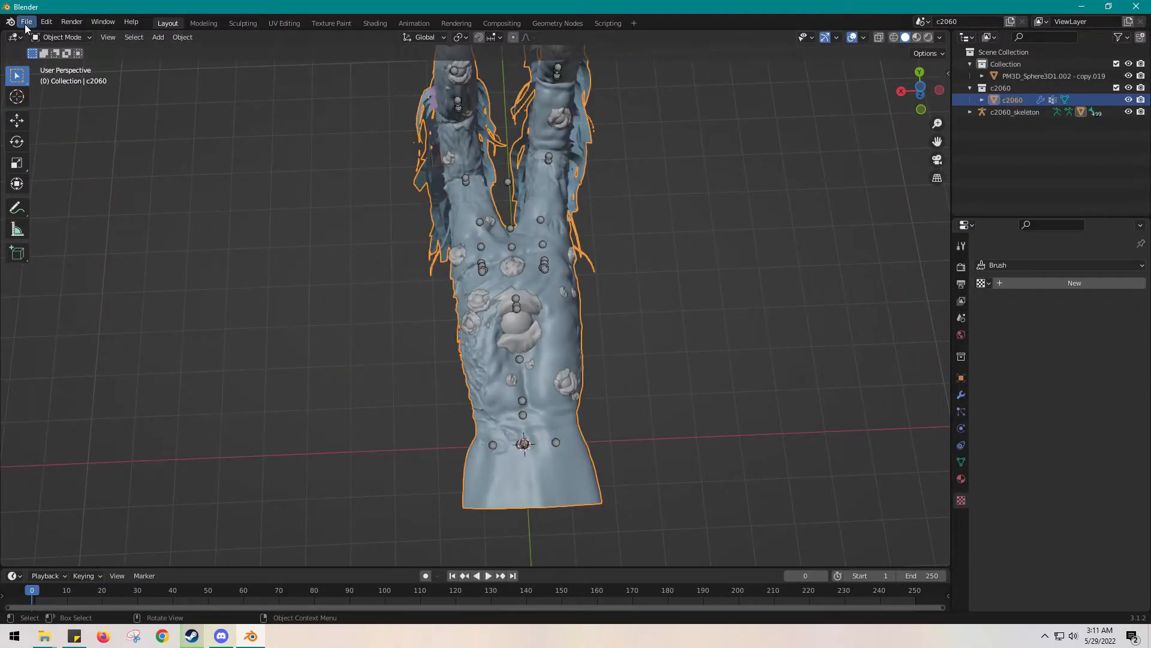
pyautogui.moveTo(158, 447)
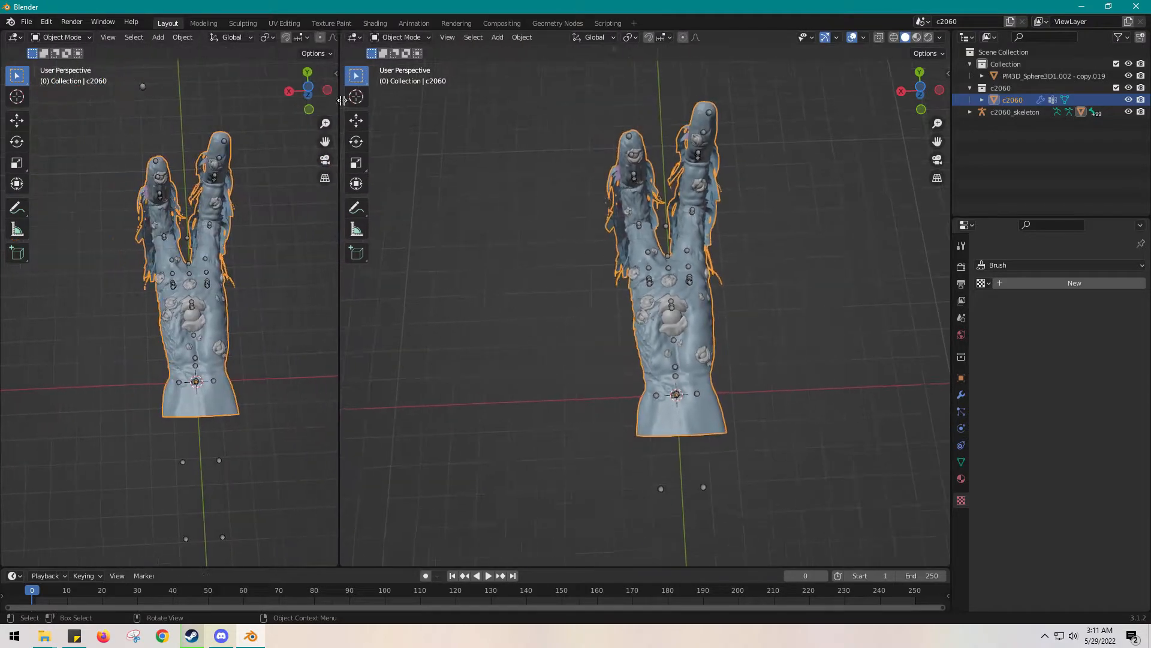
pyautogui.click(12, 37)
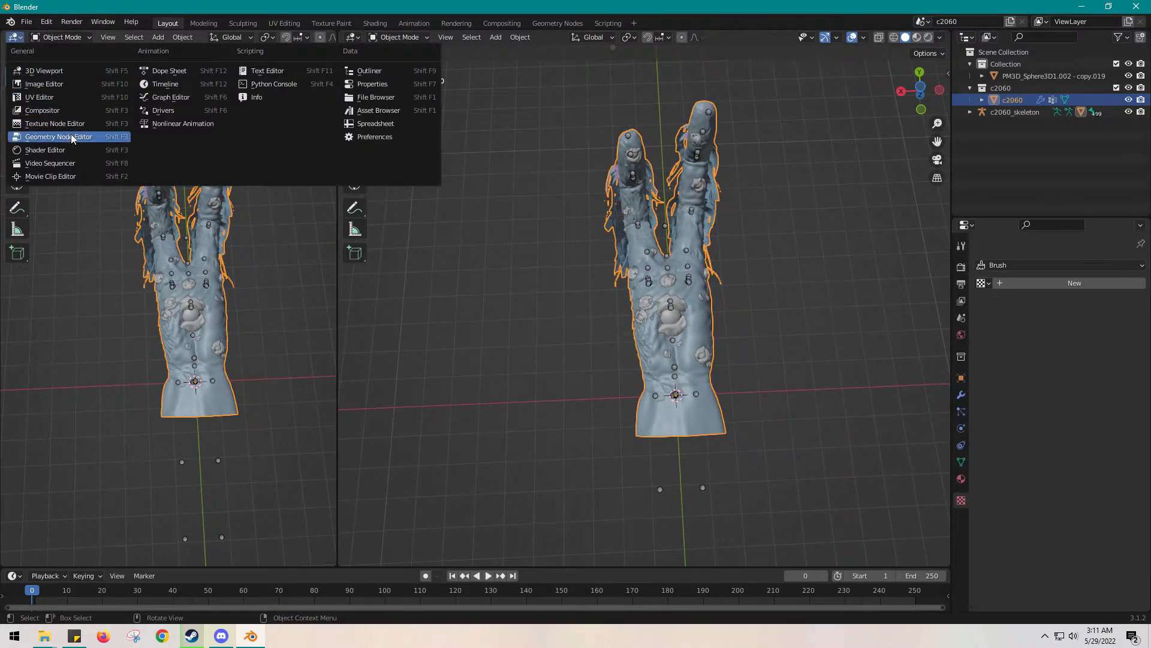
pyautogui.moveTo(45, 149)
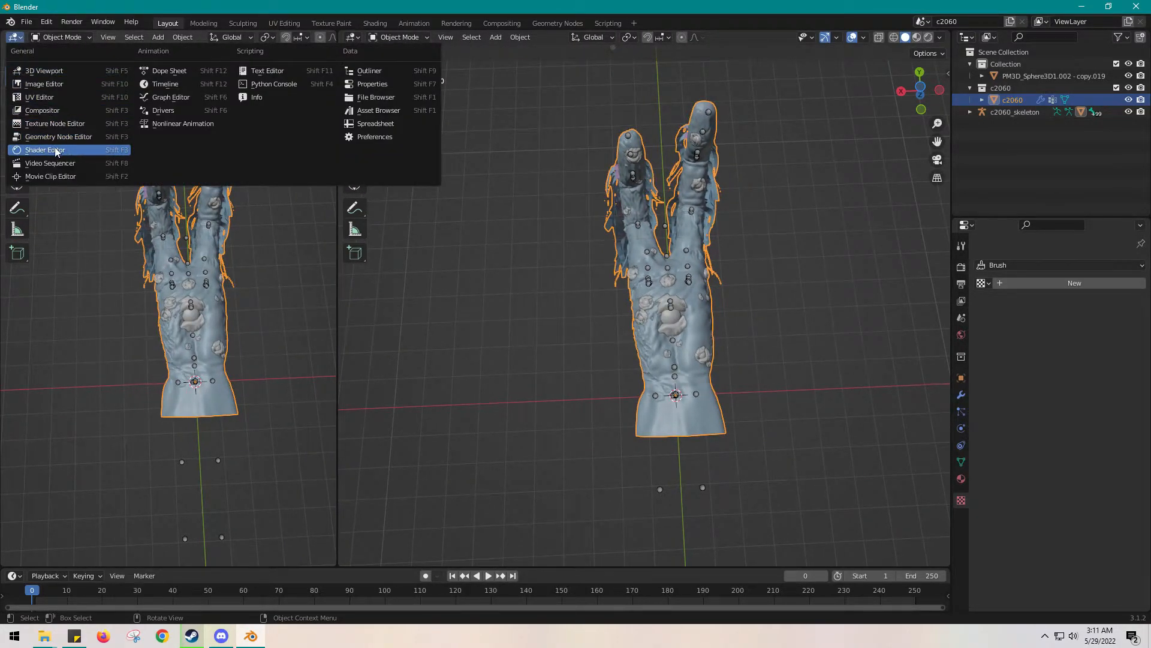
pyautogui.click(45, 150)
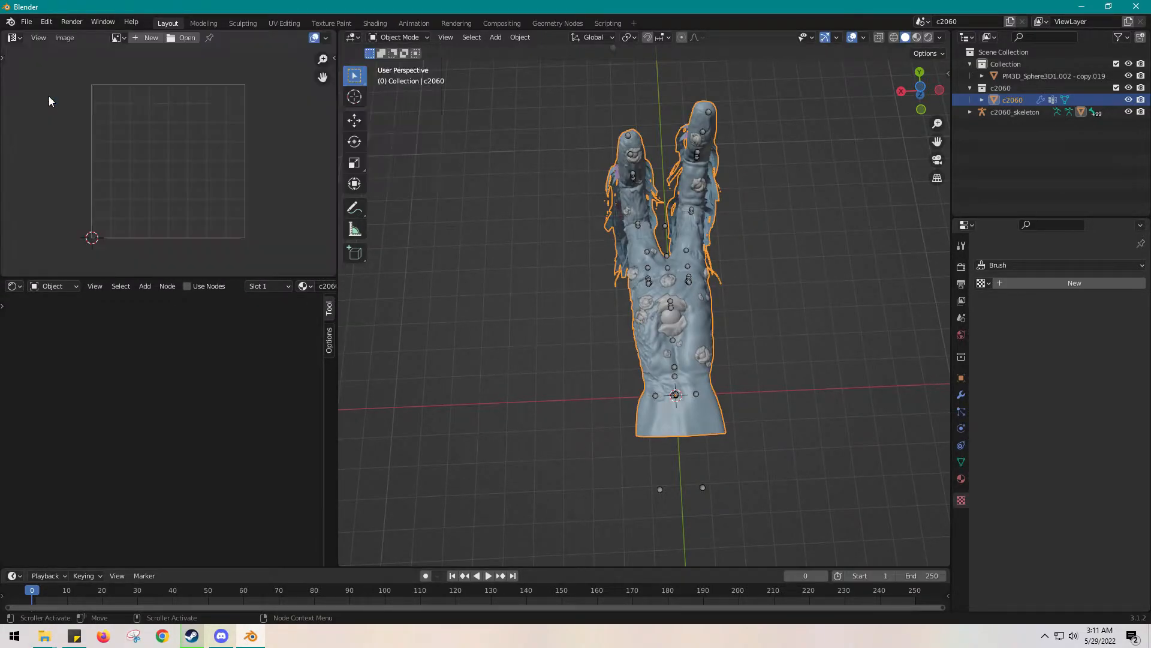
pyautogui.moveTo(578, 259)
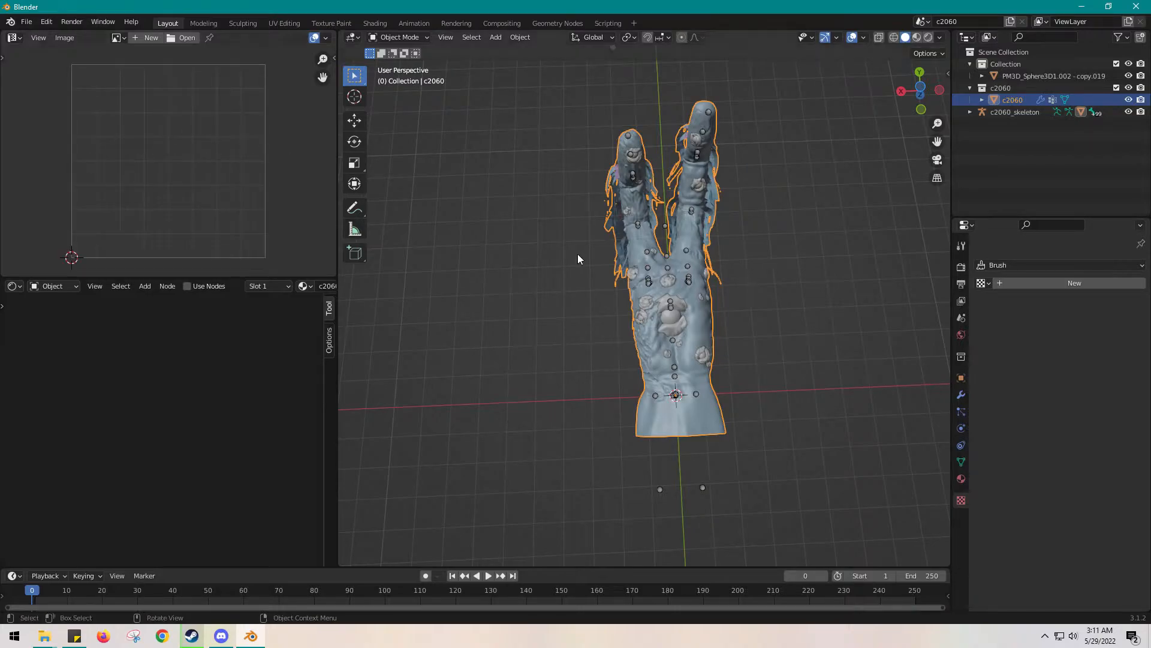
pyautogui.moveTo(698, 237)
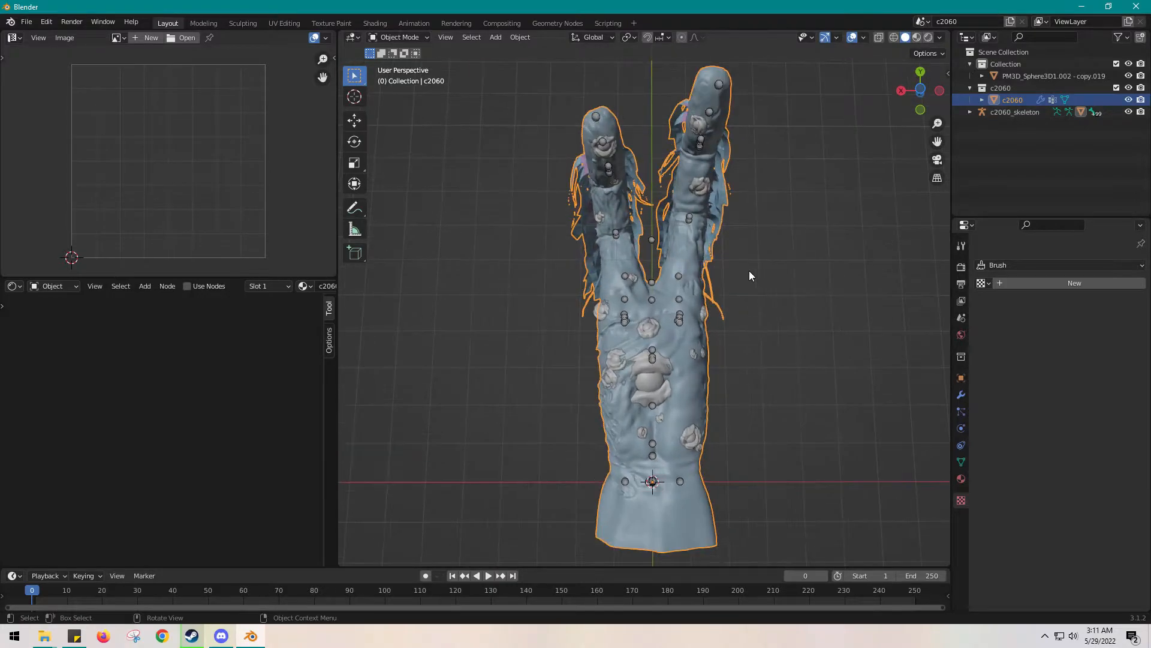
pyautogui.moveTo(111, 125)
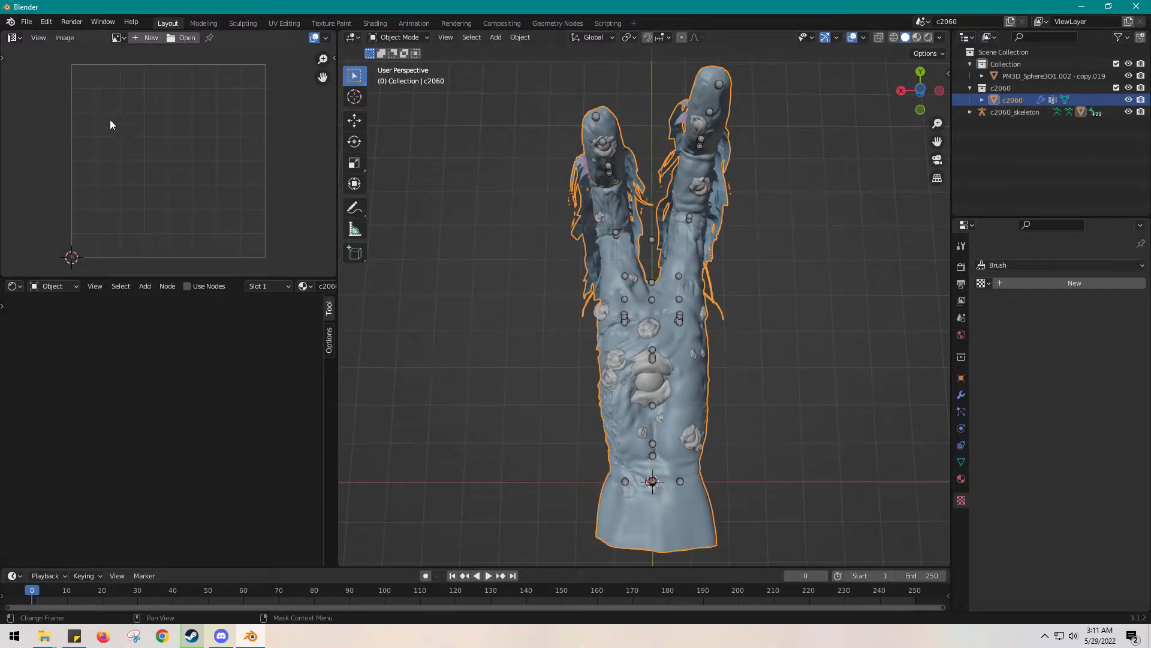
# - Load c2060_body_1m.png from fix > GR > chr > c2060 into the image editor
pyautogui.click(187, 37)
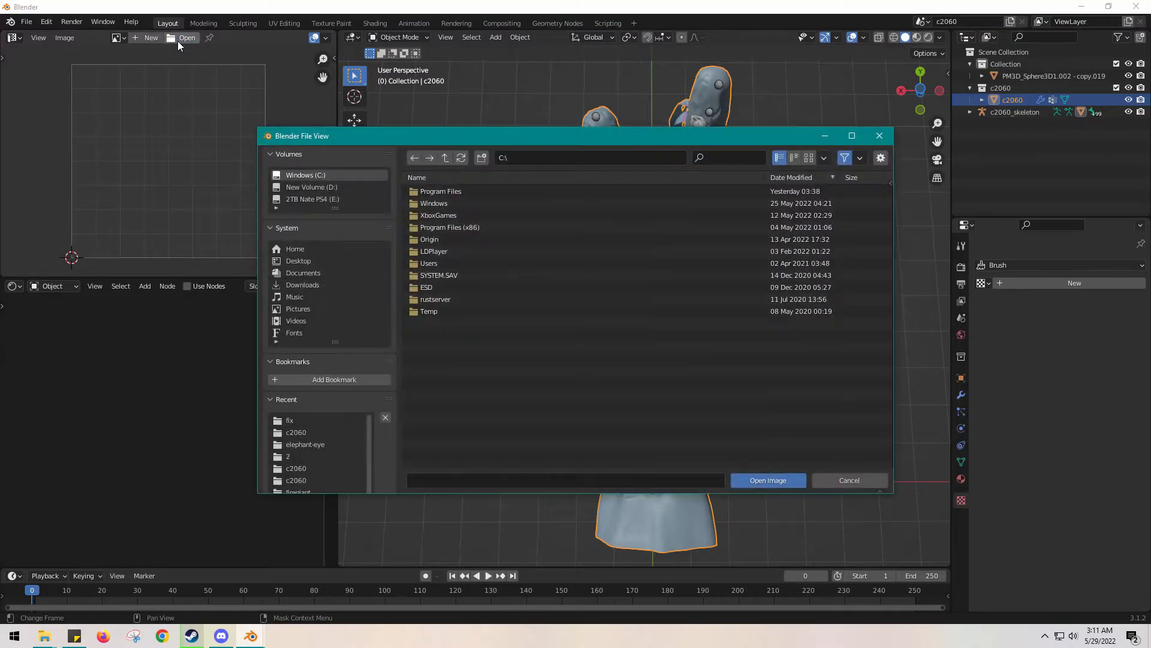
pyautogui.click(848, 480)
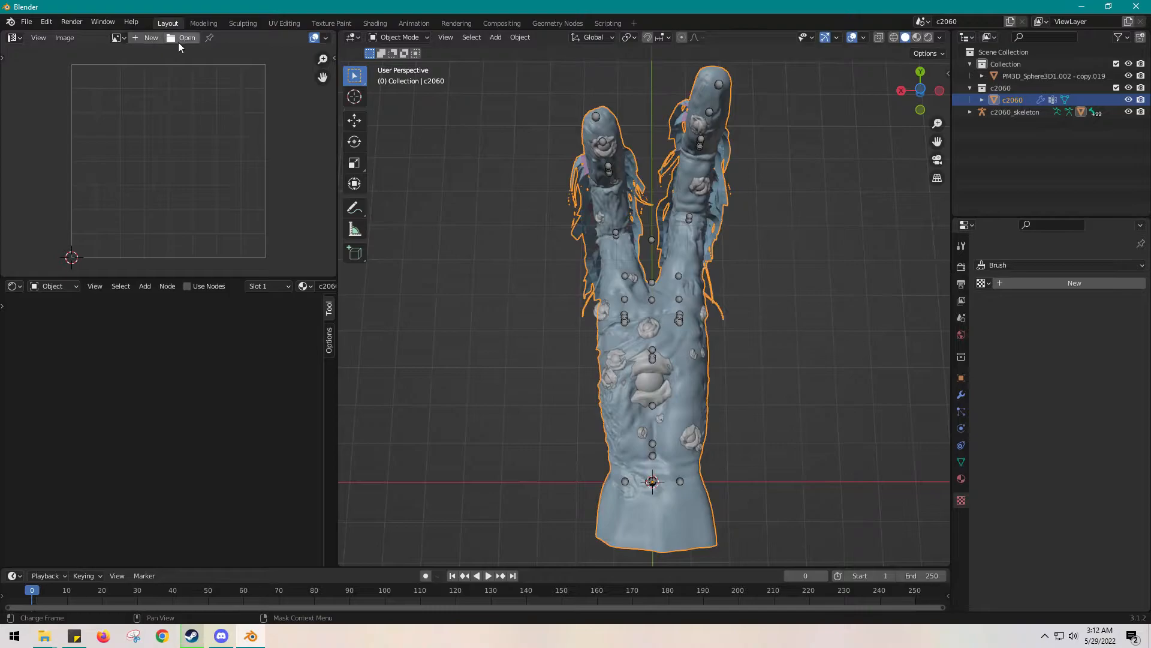
pyautogui.click(187, 37)
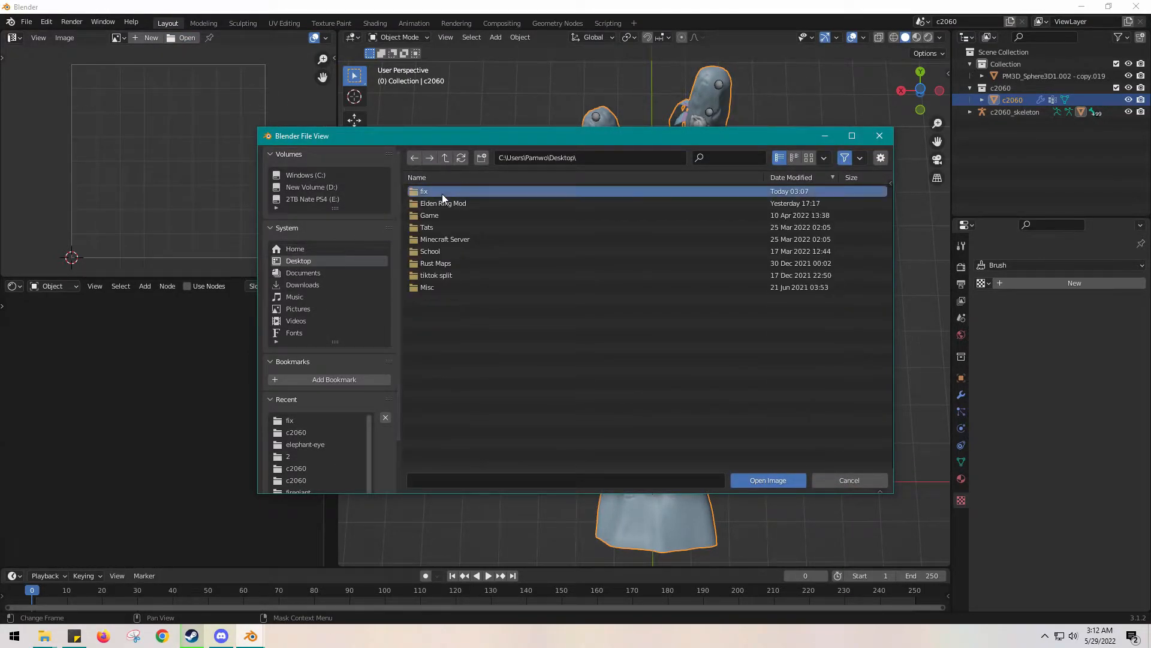
pyautogui.doubleClick(424, 191)
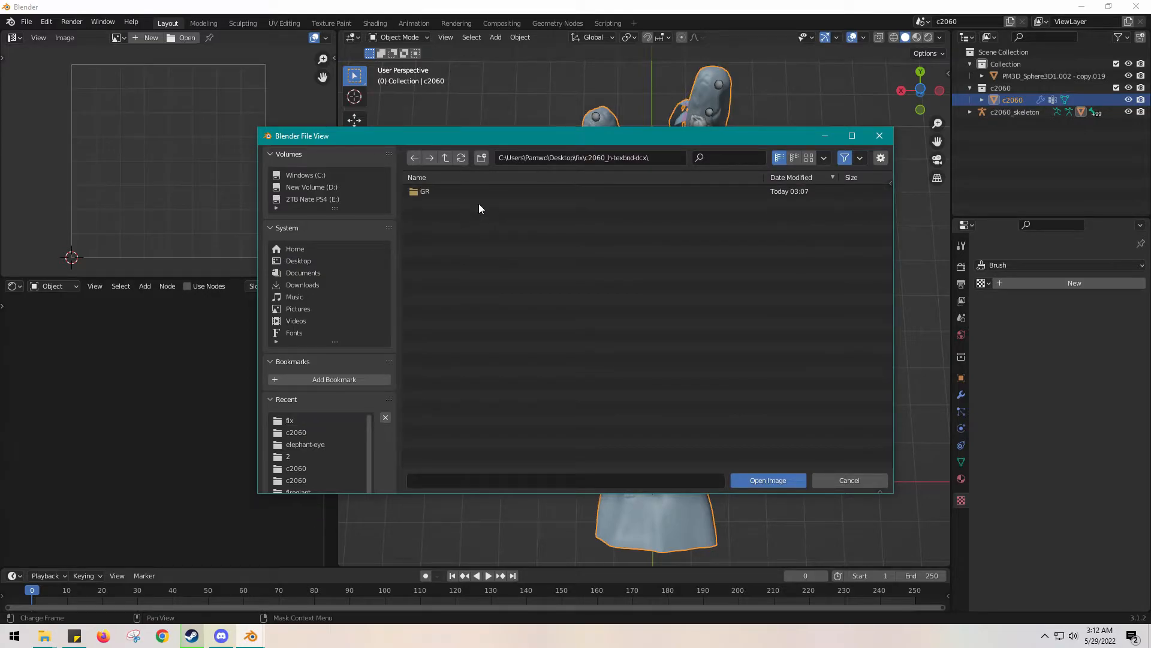
pyautogui.doubleClick(425, 191)
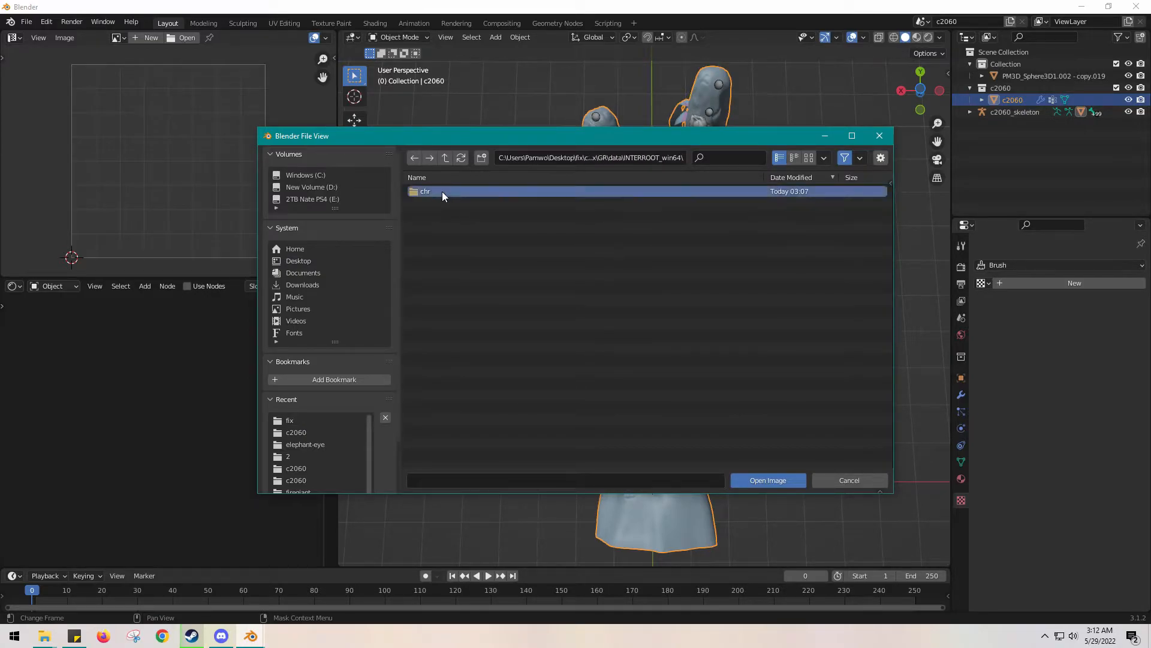
pyautogui.doubleClick(424, 191)
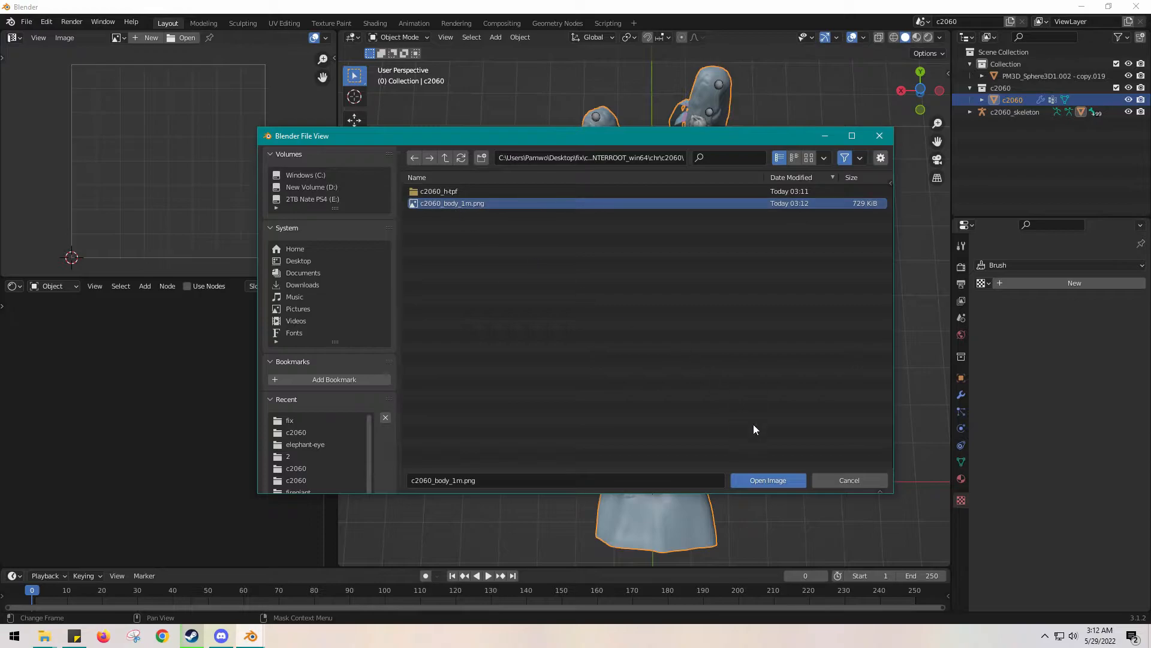
pyautogui.click(767, 480)
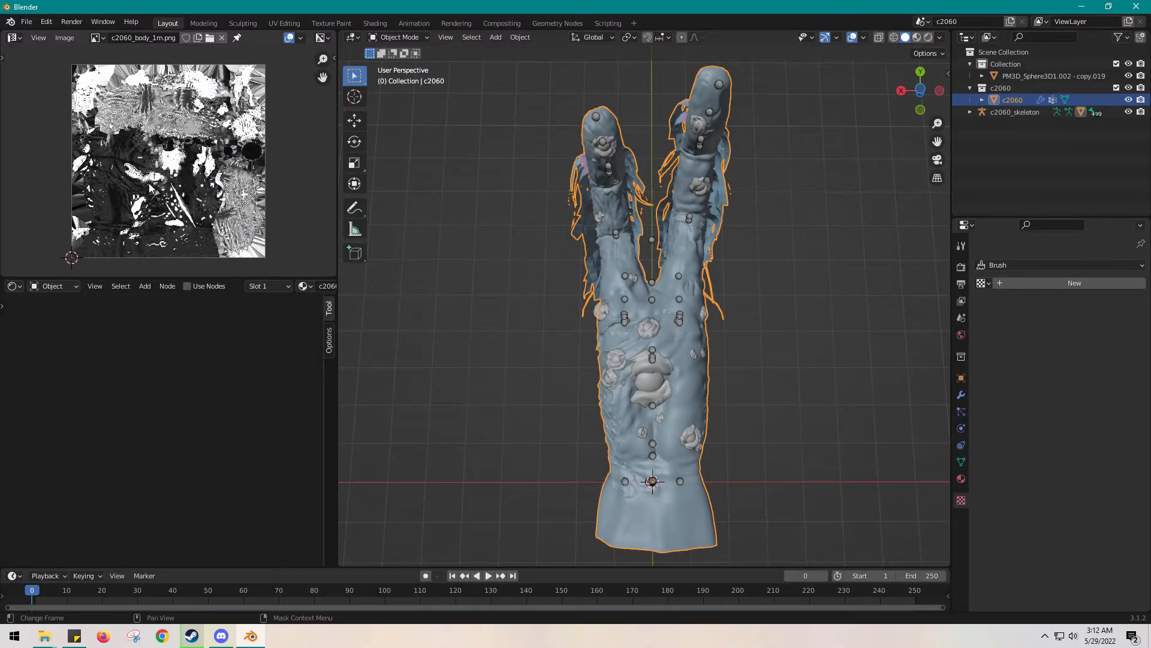
pyautogui.moveTo(283, 178)
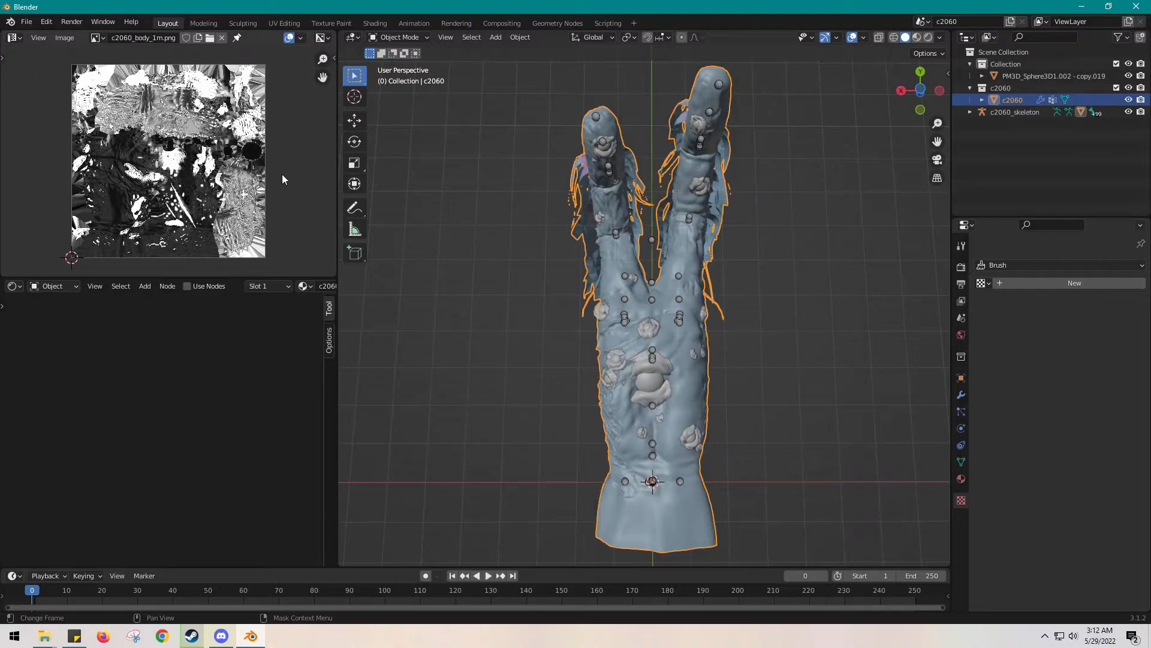
pyautogui.moveTo(289, 140)
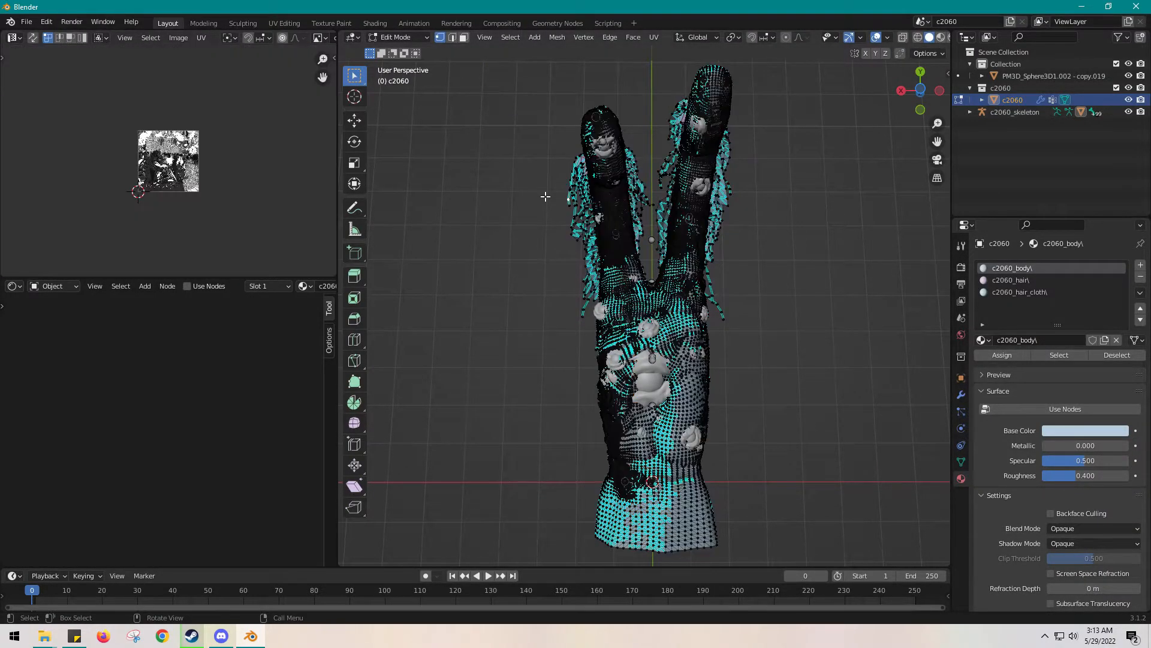
pyautogui.moveTo(800, 284)
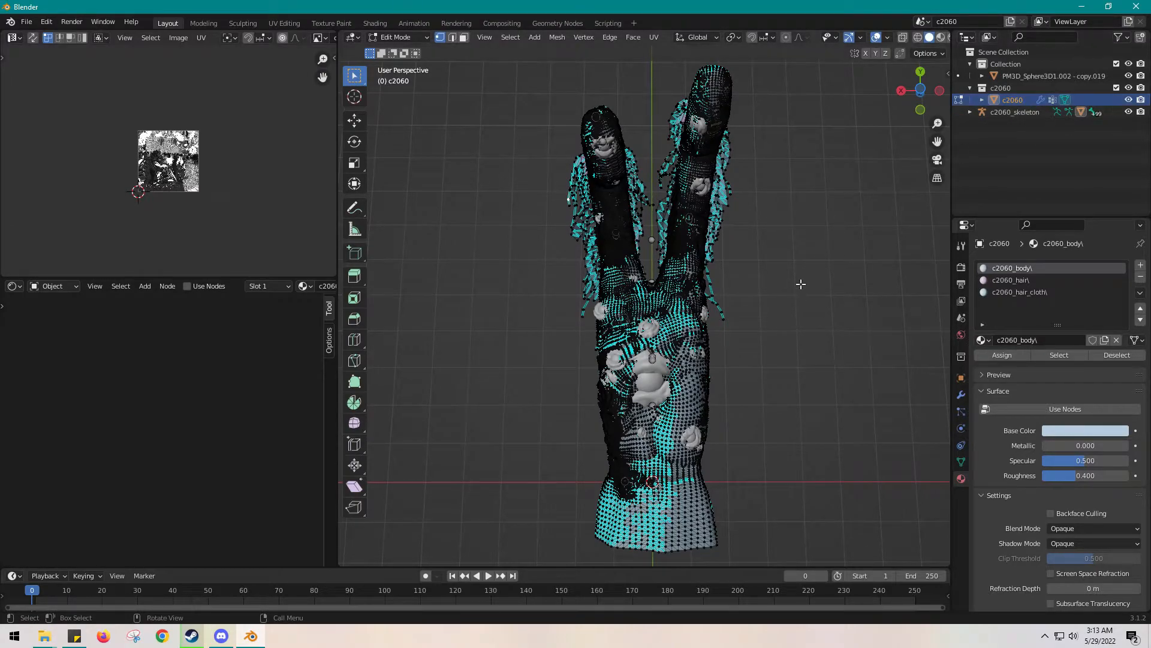
pyautogui.moveTo(496, 131)
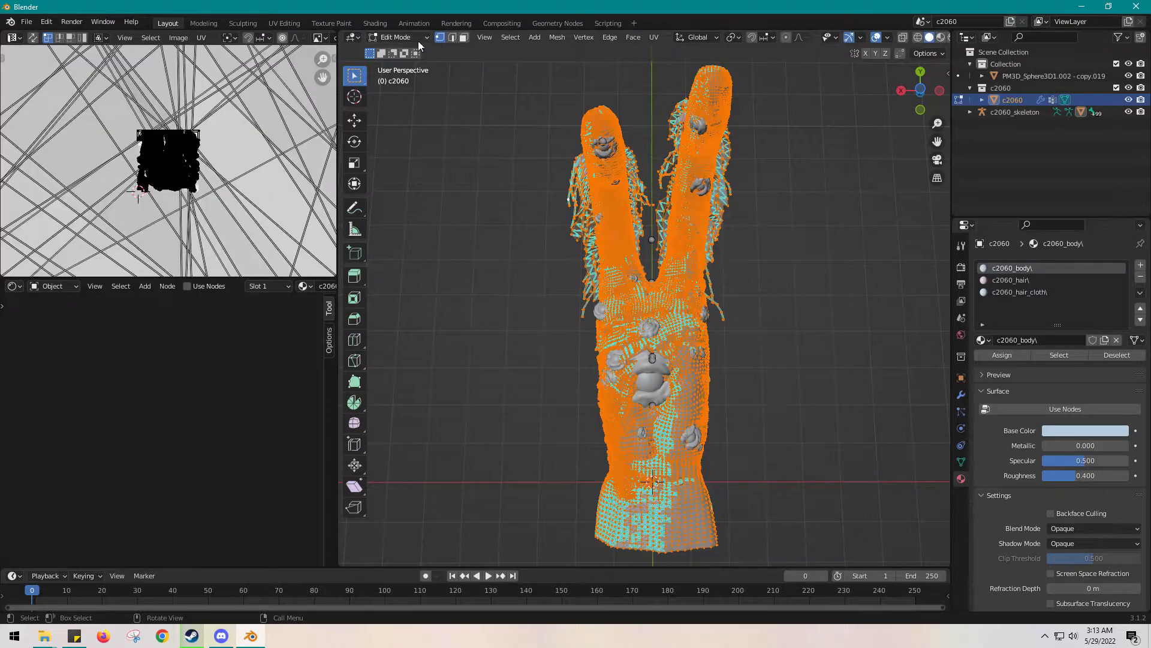
# - Separate the c2060 mesh by loose parts and return to Object Mode
pyautogui.click(556, 37)
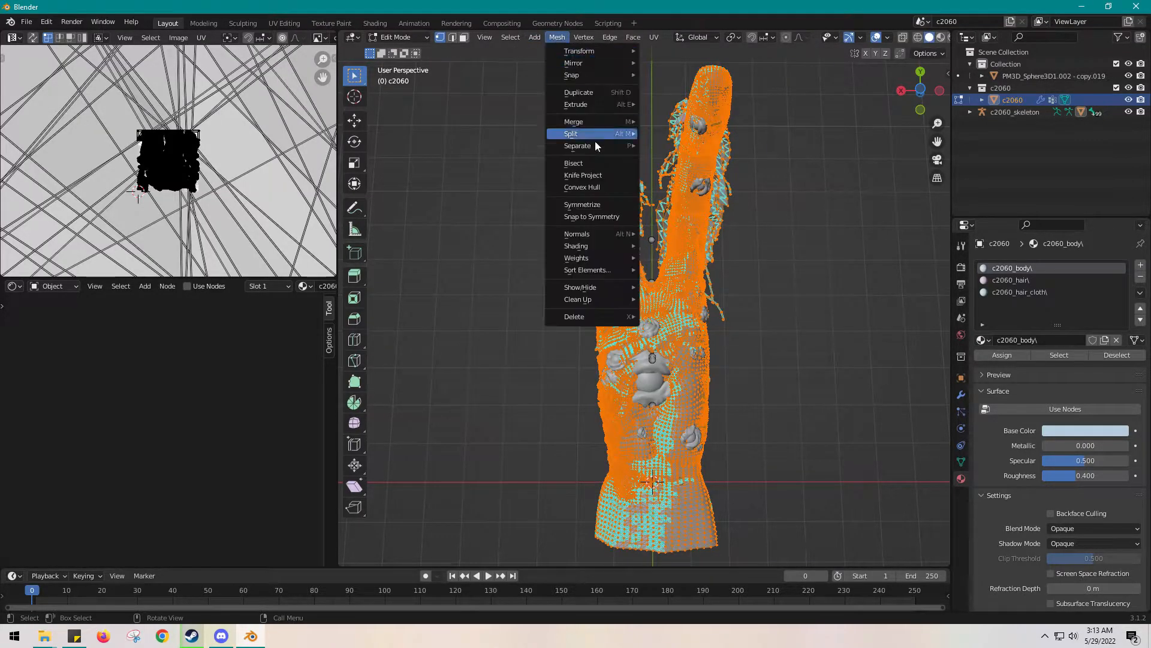
pyautogui.click(578, 145)
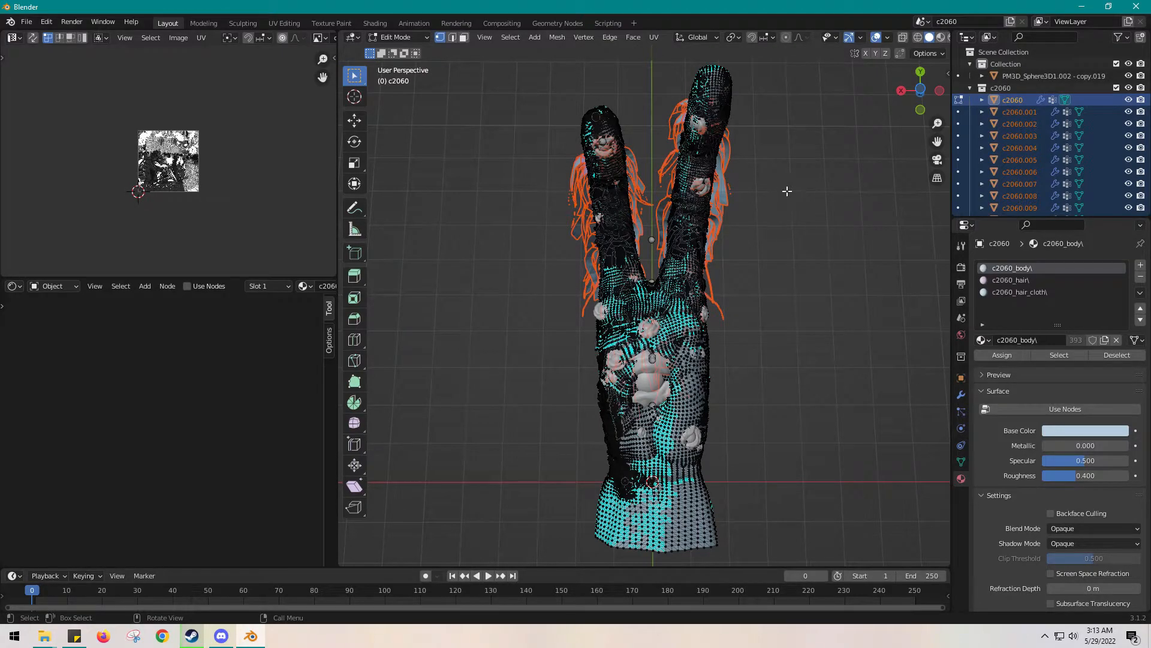
pyautogui.moveTo(793, 205)
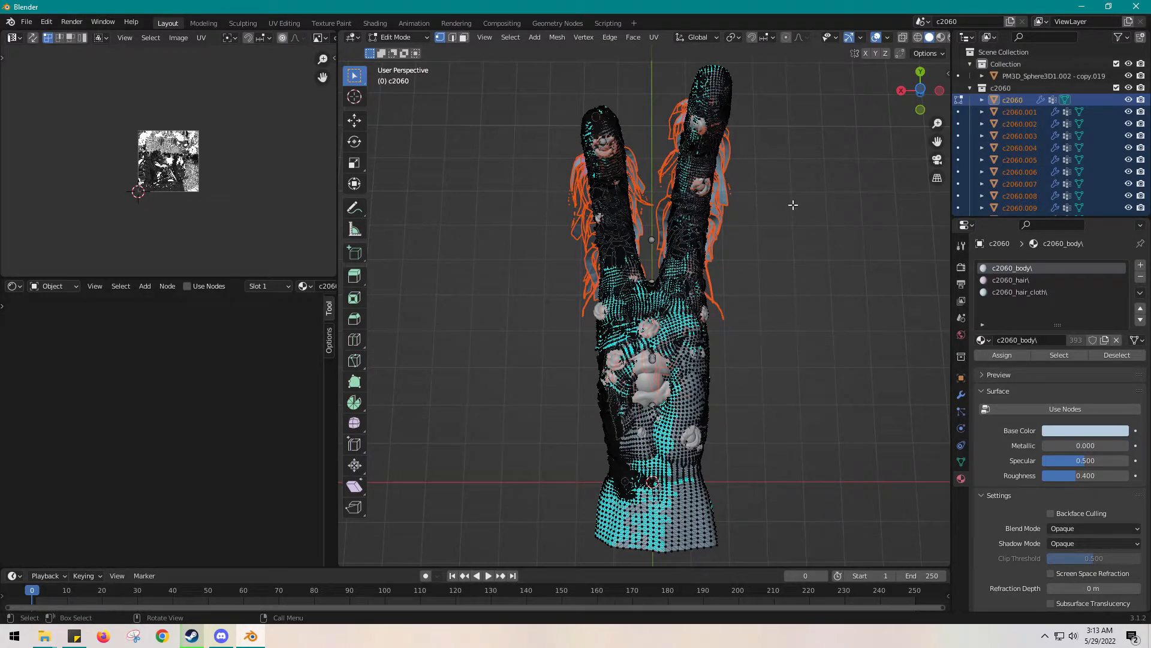
pyautogui.press('Tab')
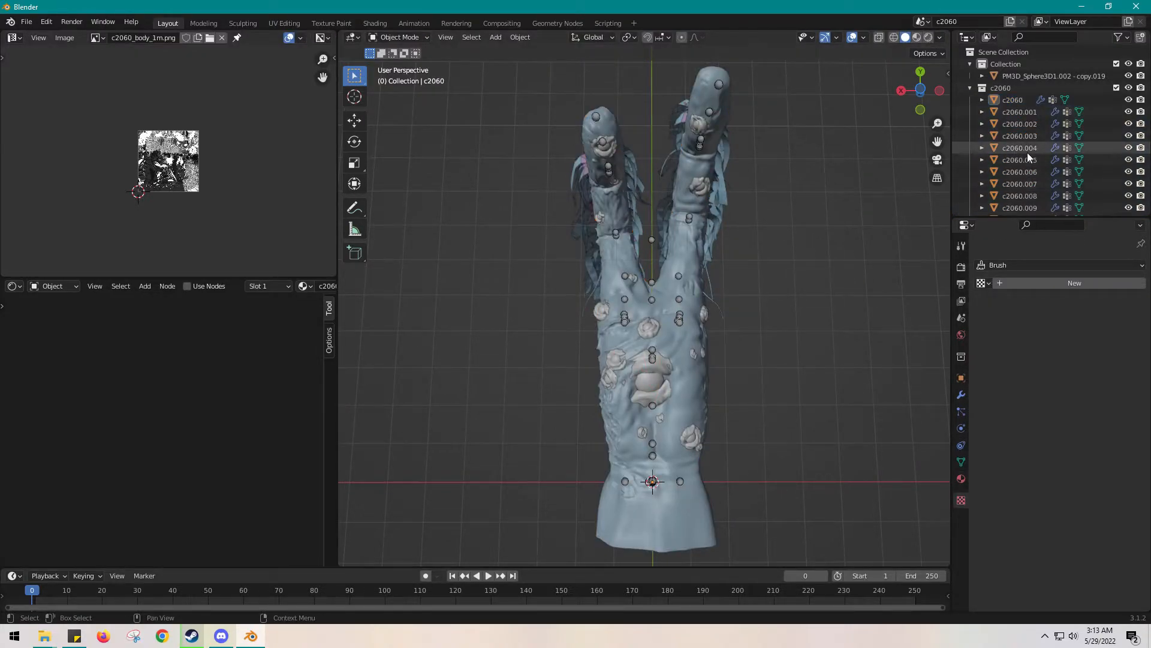
# - Scroll the Outliner through the separated pieces, selecting the hand part and c2060.292
pyautogui.scroll(-3)
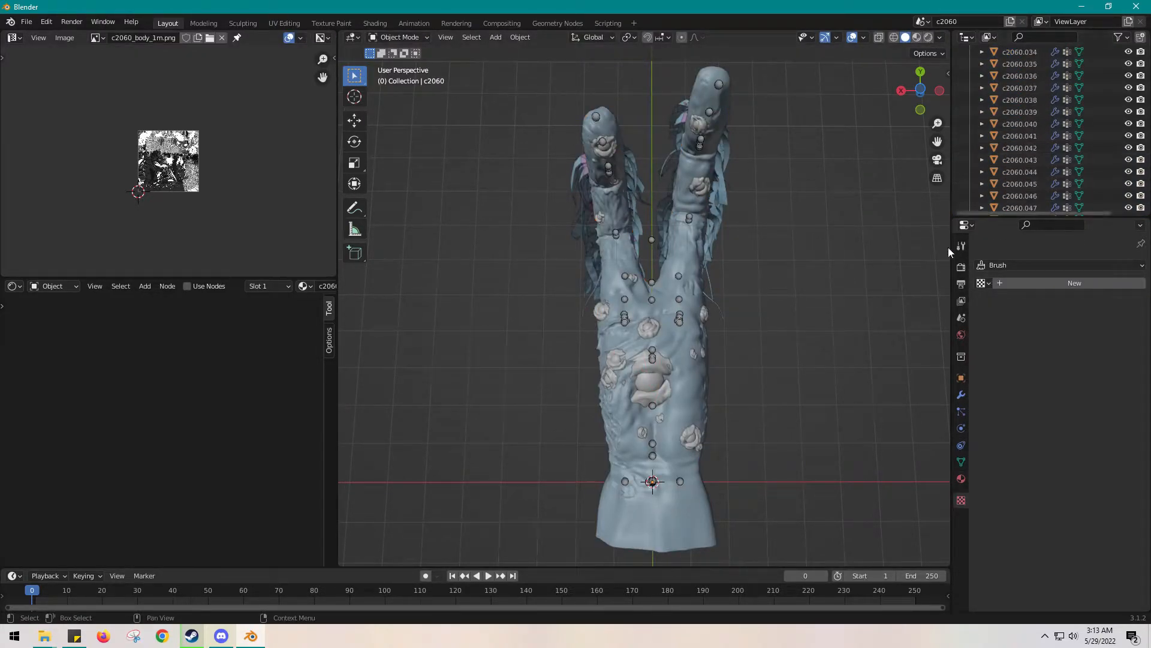
pyautogui.click(652, 331)
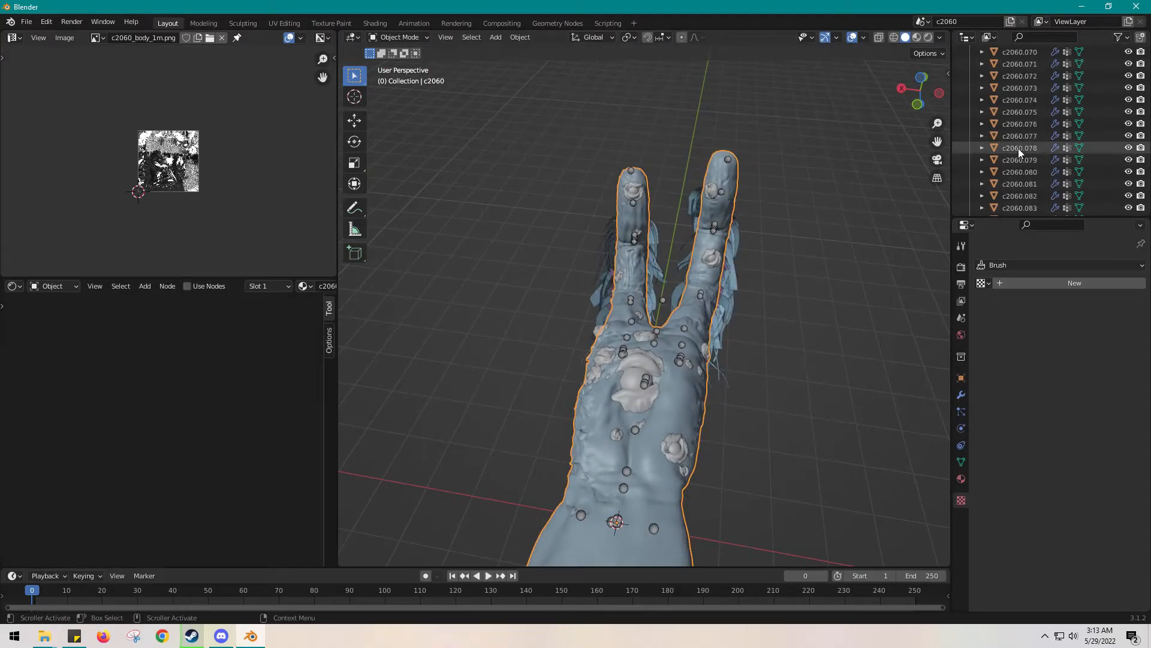
pyautogui.scroll(-3)
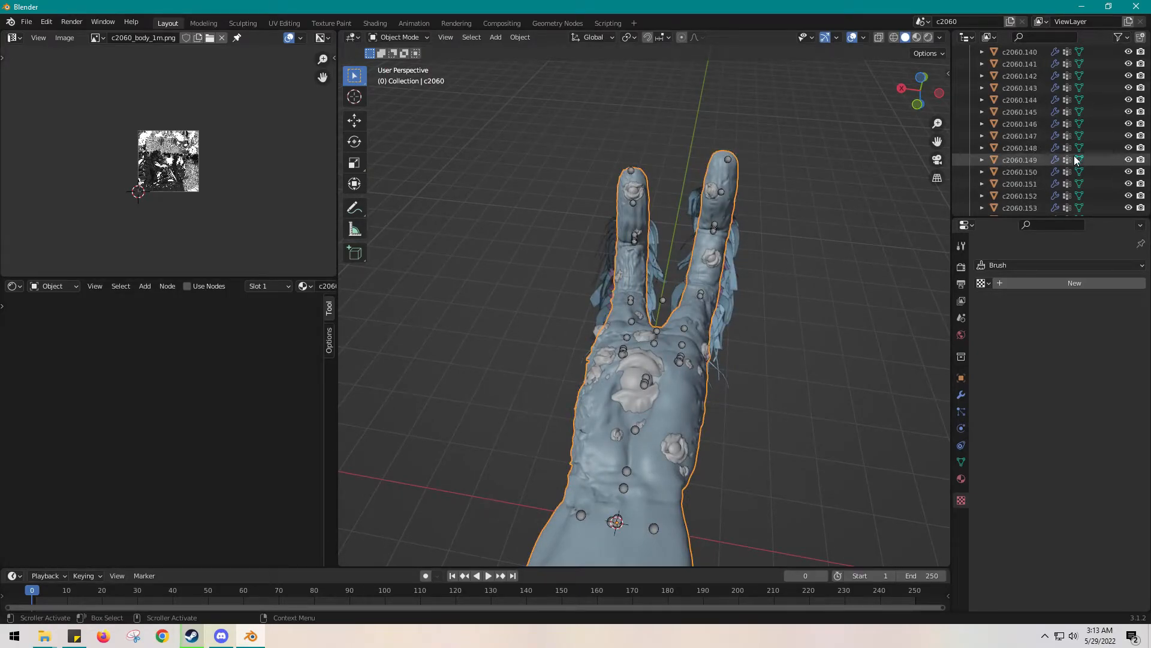
pyautogui.scroll(-3)
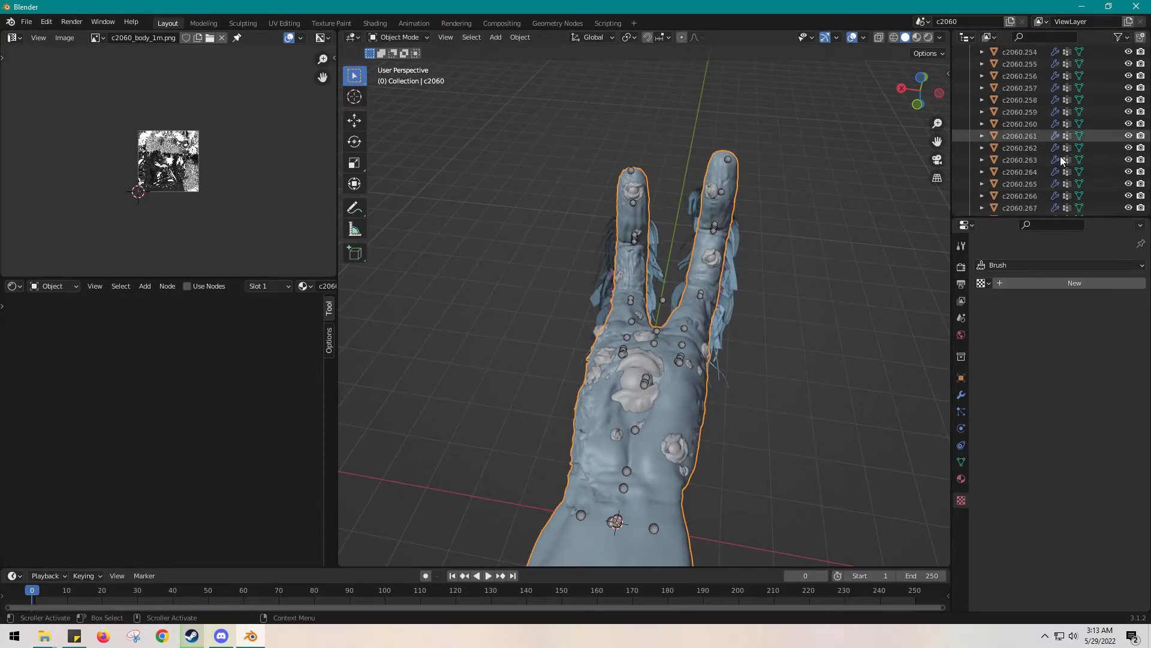
pyautogui.click(1019, 147)
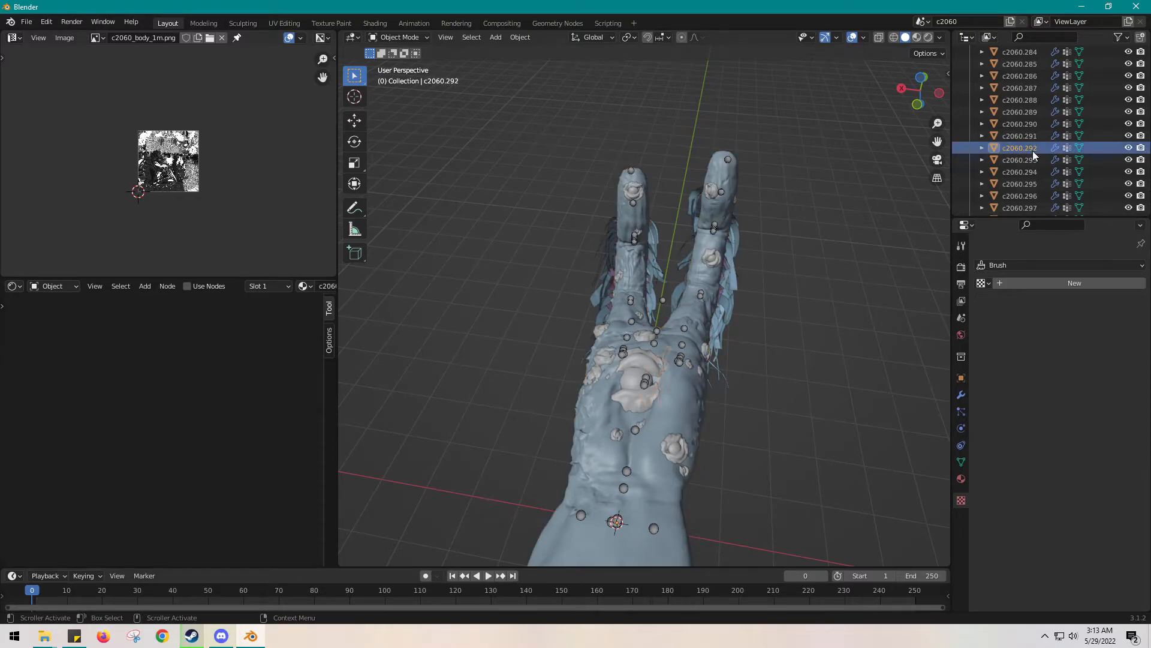
pyautogui.scroll(-3)
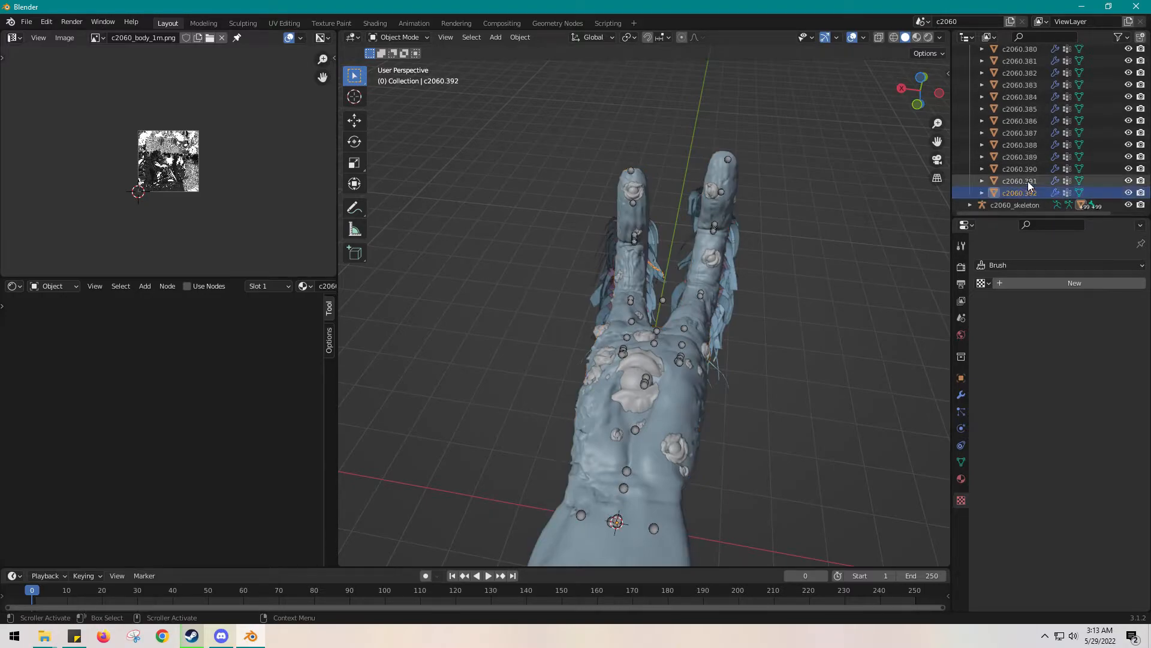
pyautogui.scroll(3)
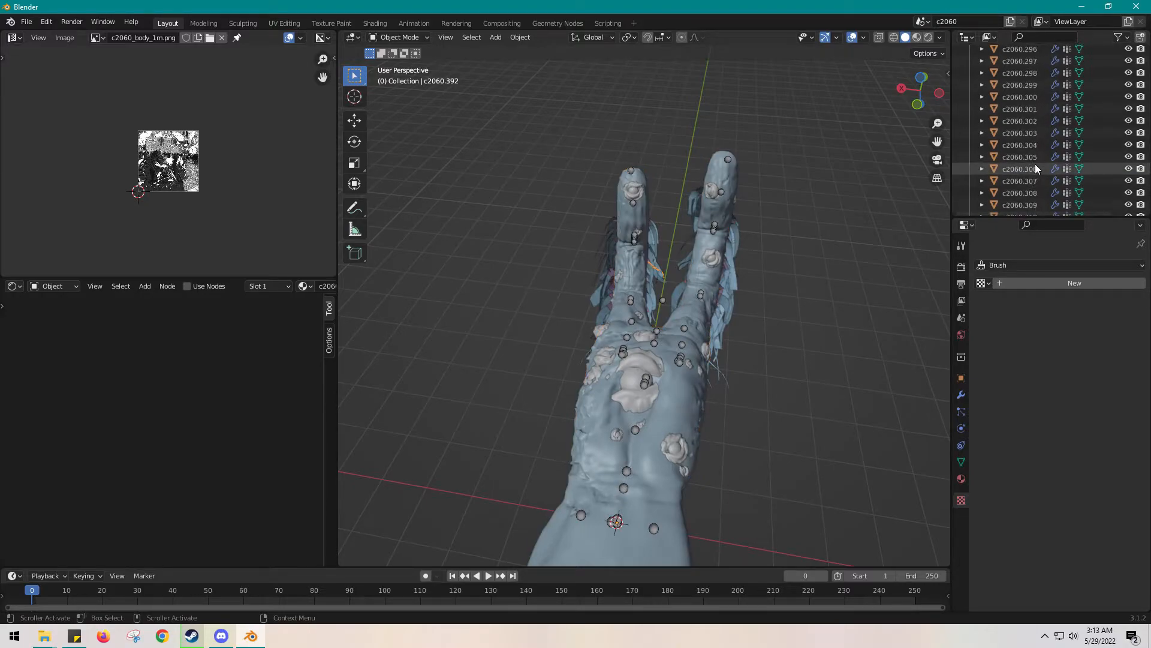
pyautogui.scroll(3)
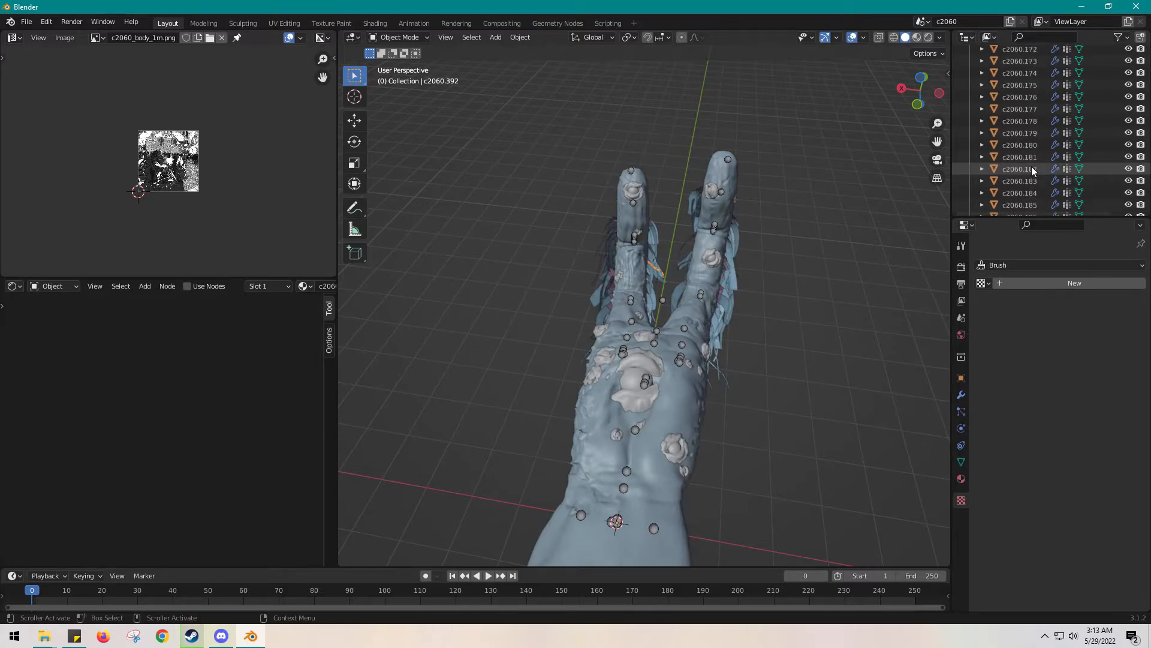
pyautogui.scroll(3)
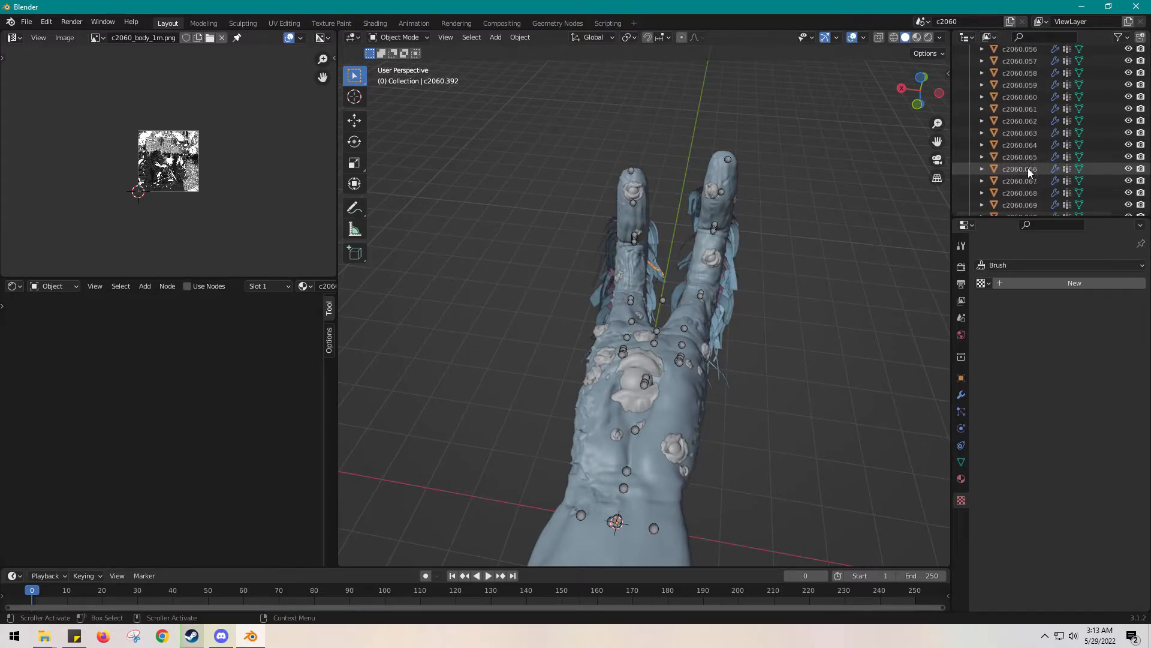
pyautogui.scroll(3)
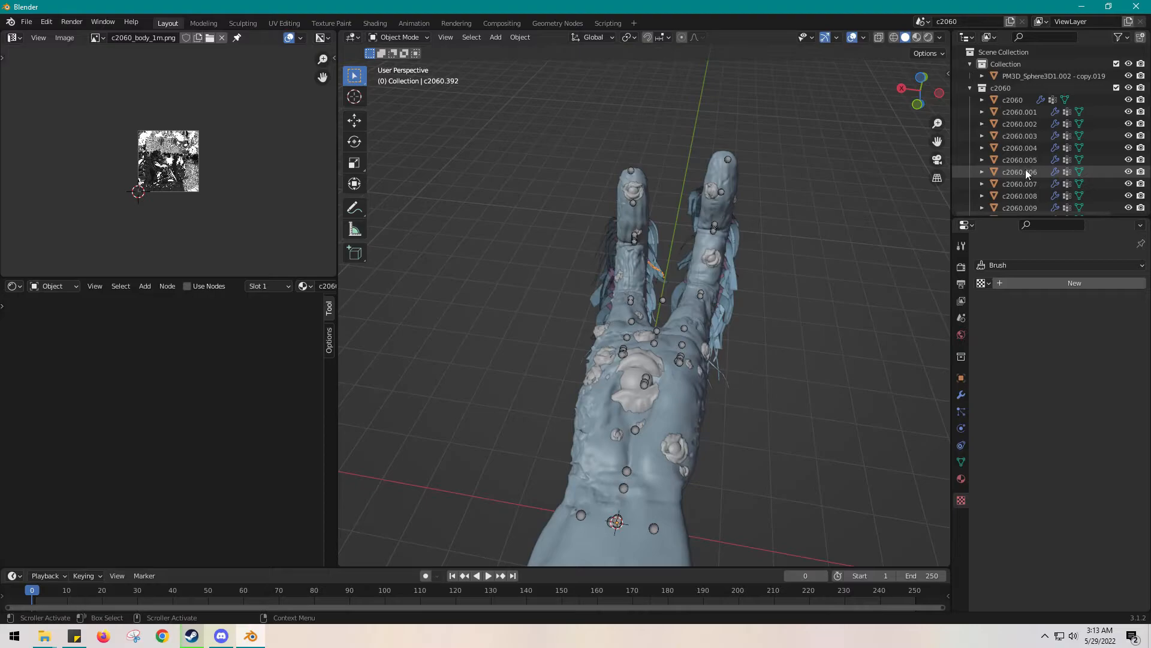
# - Join the numbered pieces into c2060 as the active object, then enter Edit Mode on it
pyautogui.click(1020, 111)
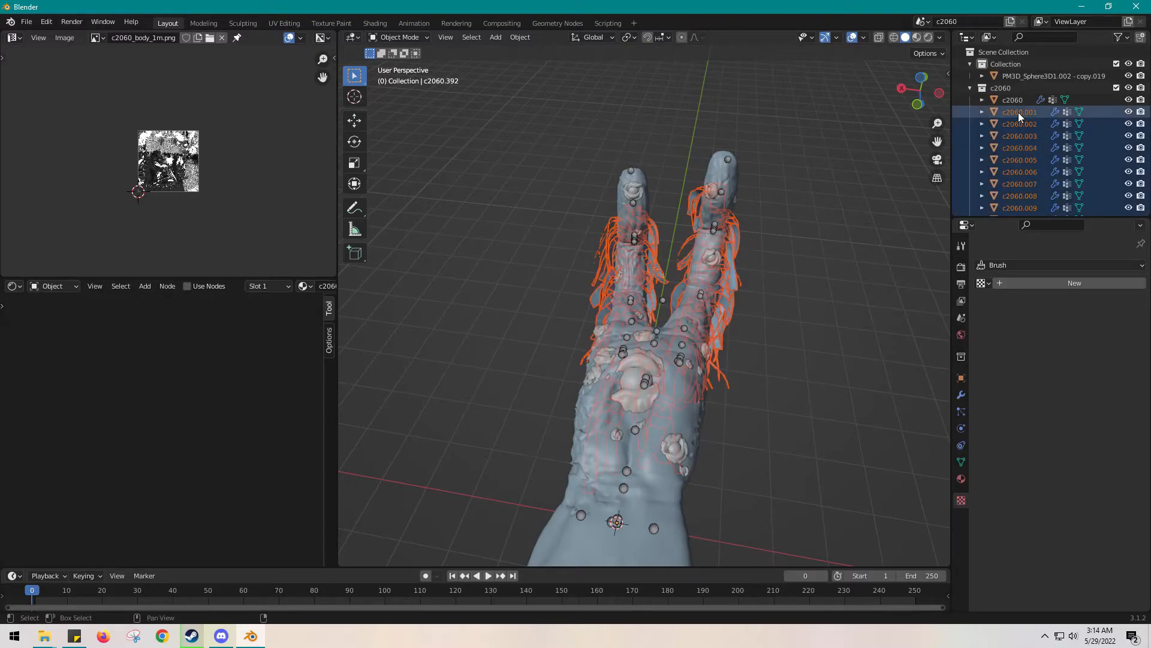
pyautogui.click(1013, 99)
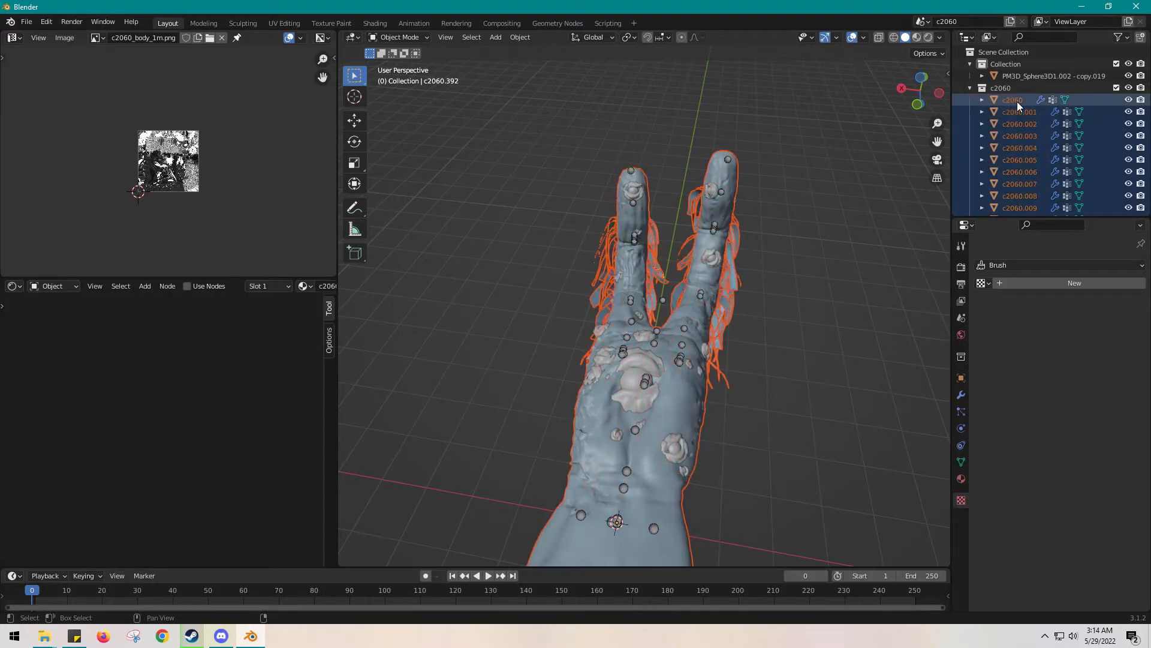
pyautogui.click(1020, 111)
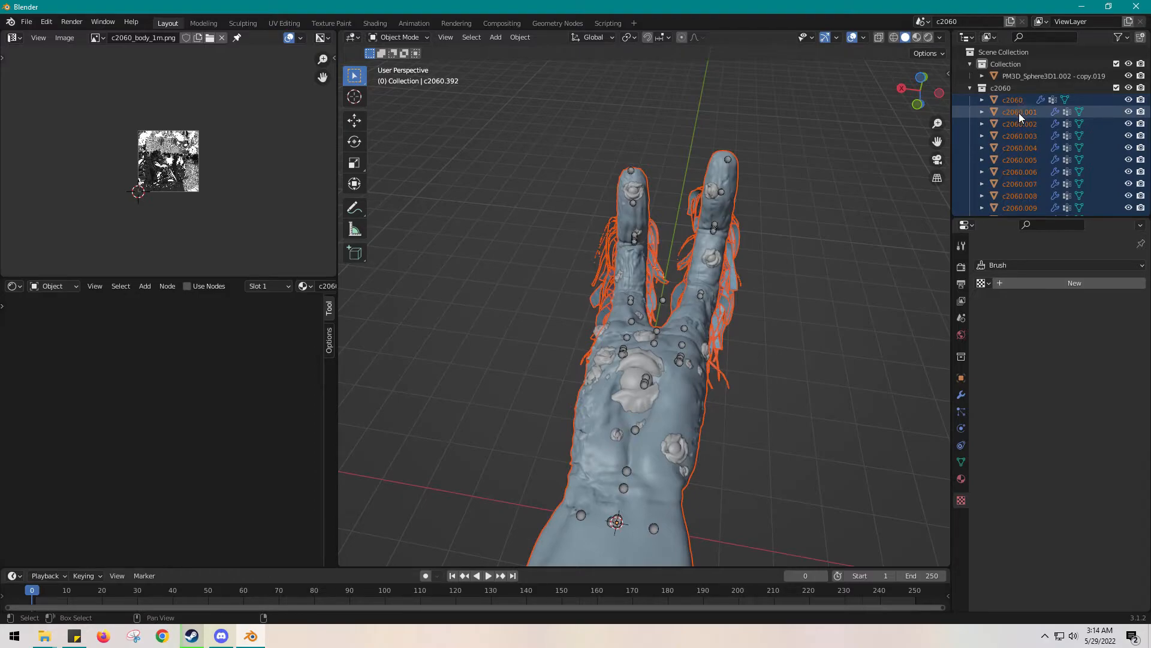
pyautogui.click(1012, 100)
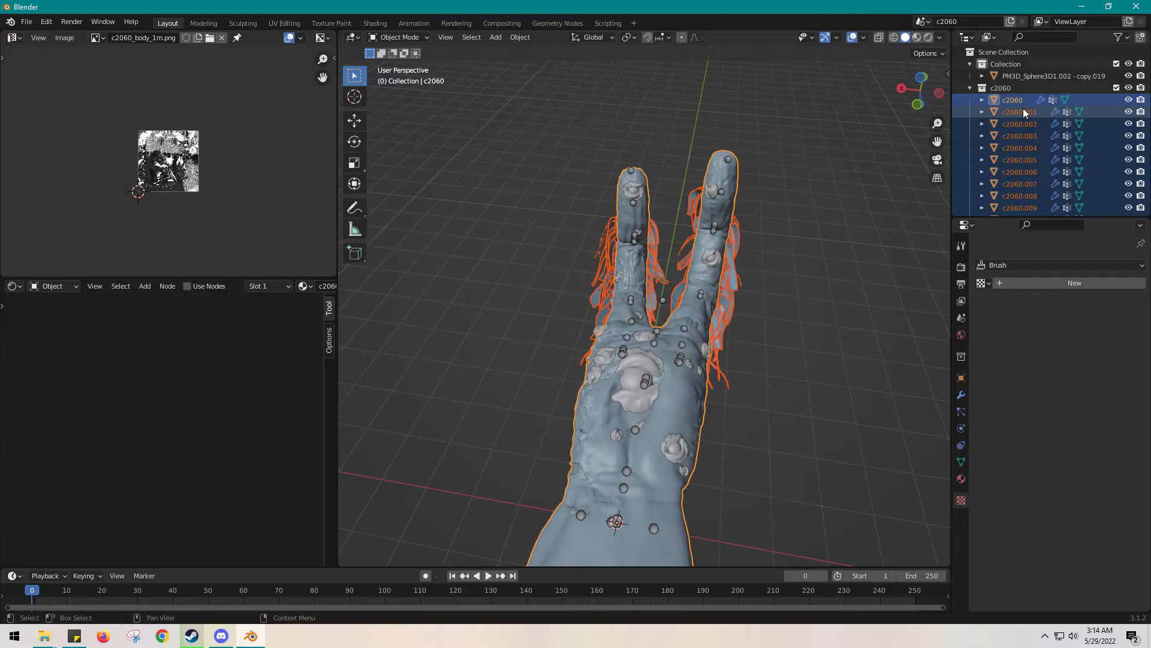
pyautogui.click(1018, 112)
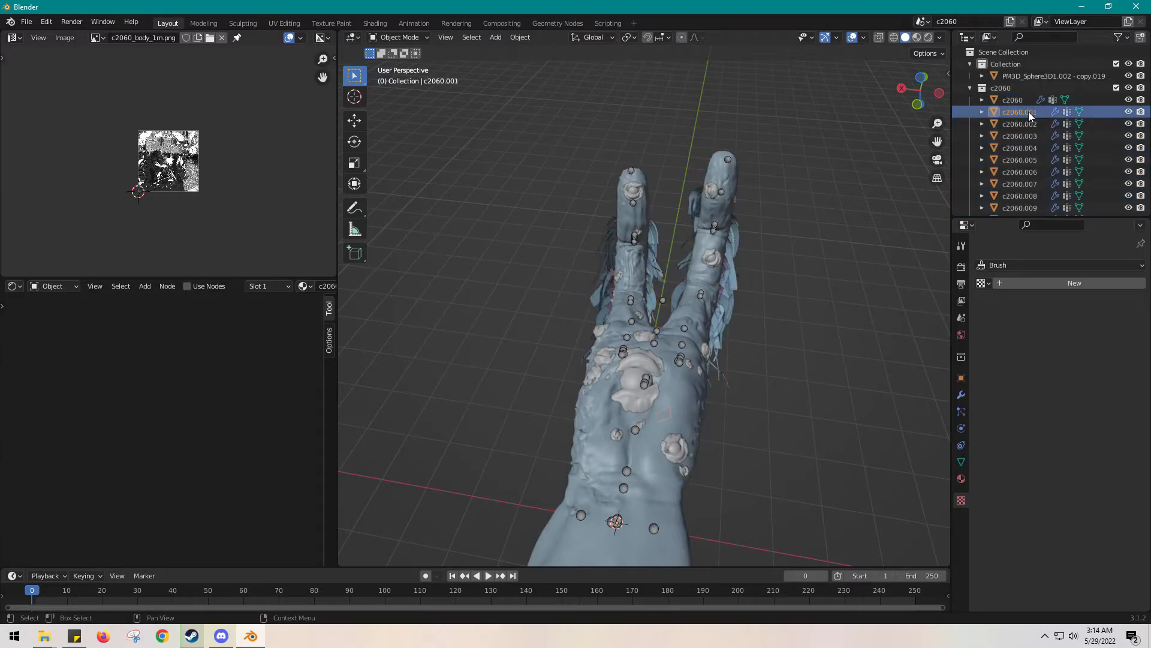
pyautogui.click(1020, 124)
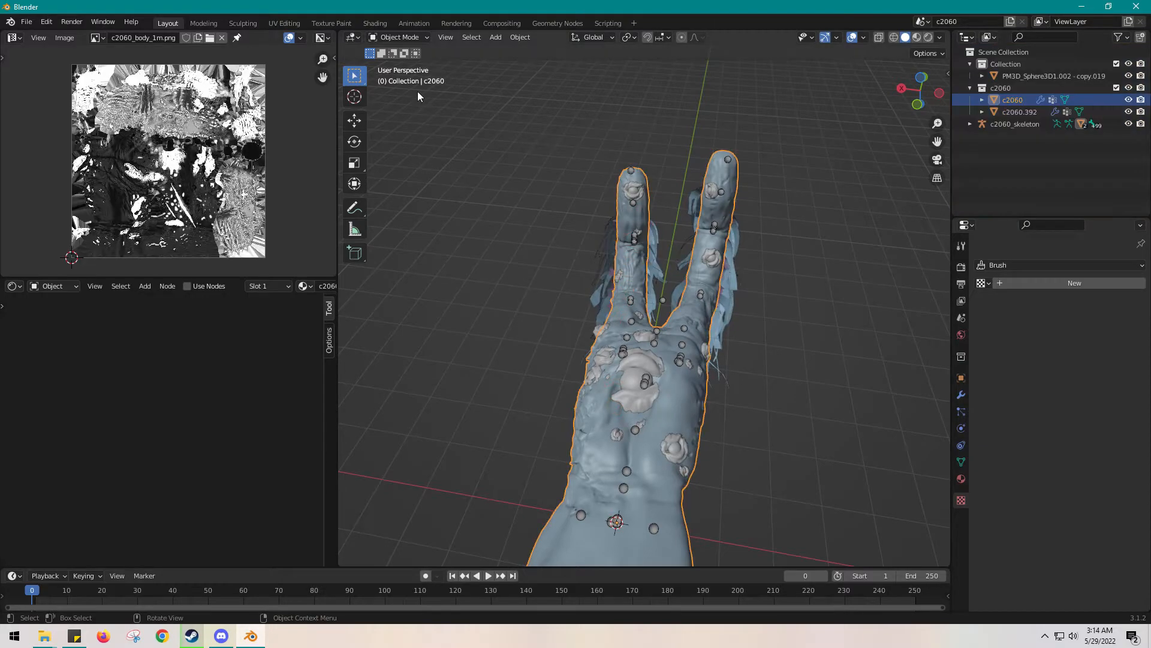
pyautogui.click(489, 262)
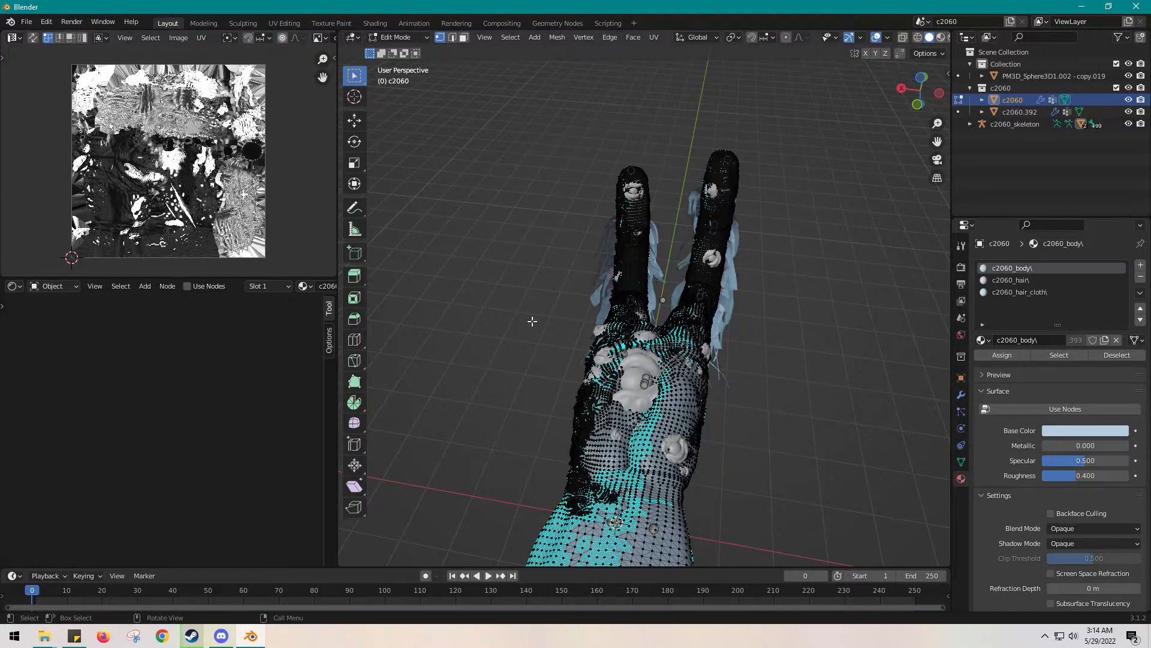
# - Select all of the c2060 mesh in Edit Mode
pyautogui.press('a')
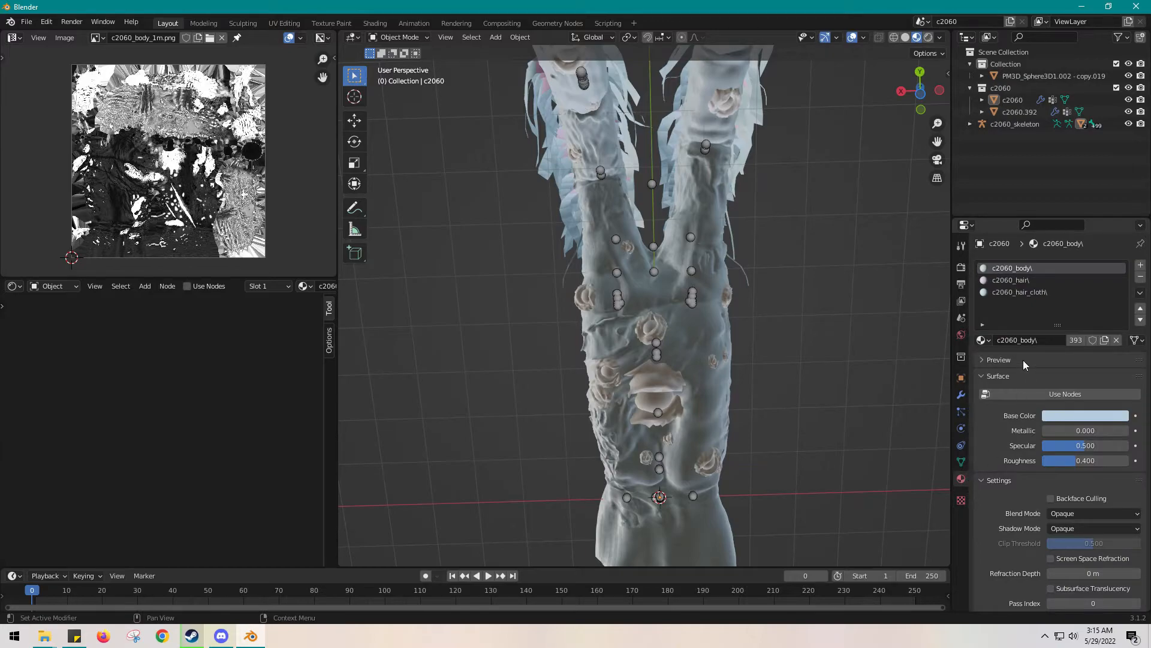
pyautogui.moveTo(1035, 287)
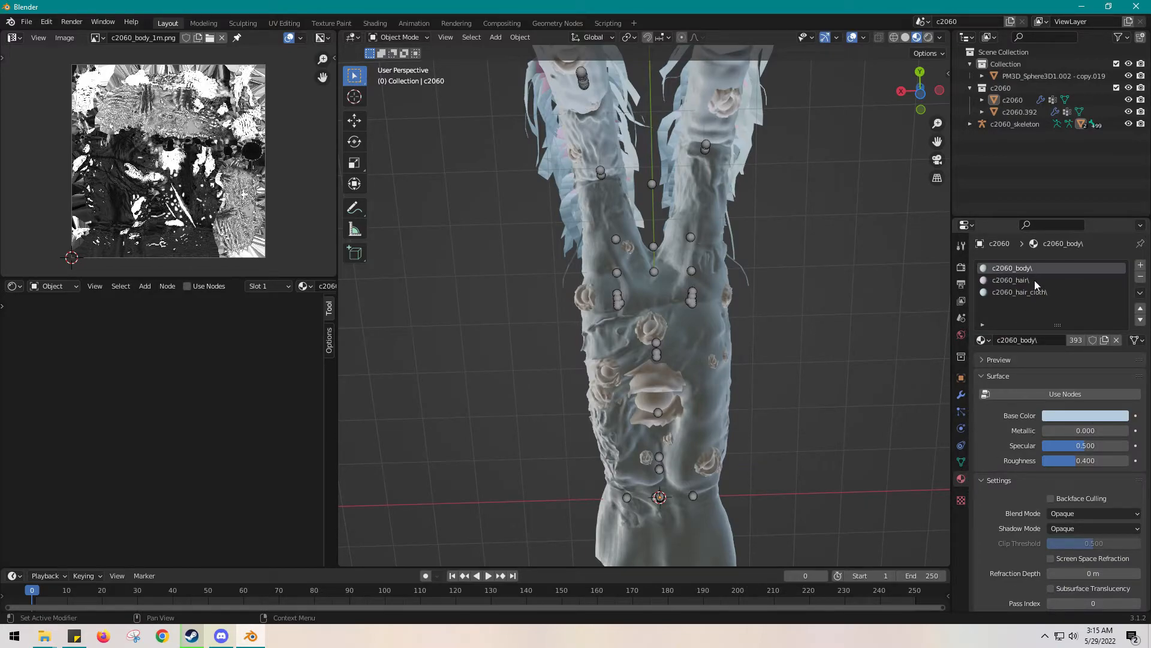
pyautogui.moveTo(1029, 281)
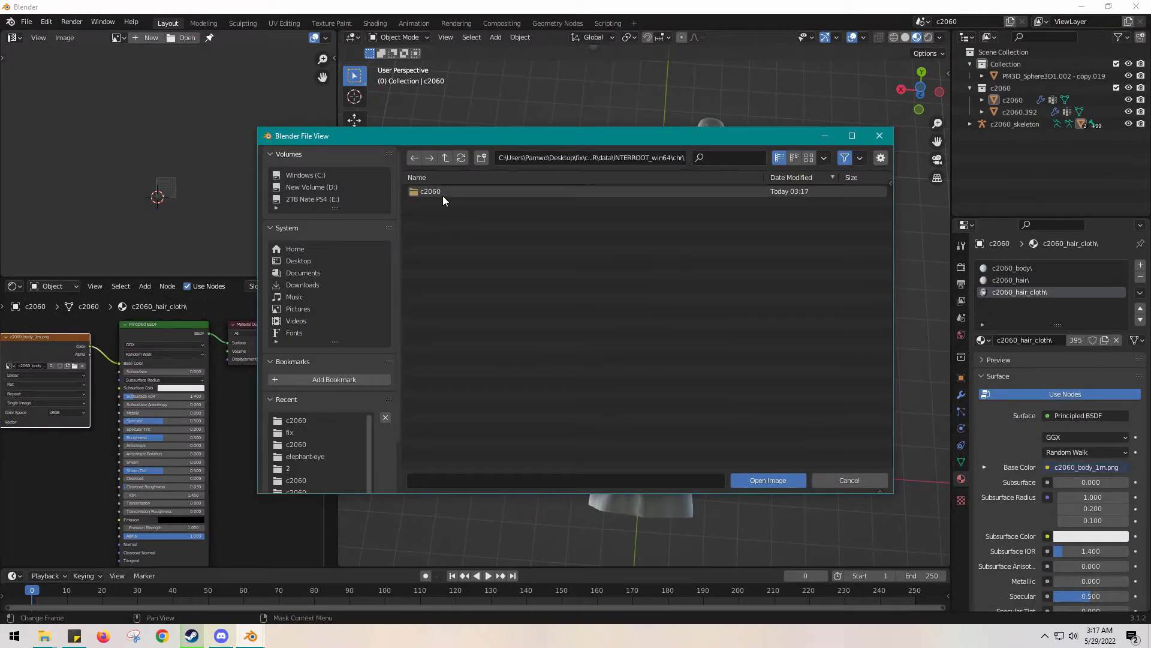
# - Load c2060_body_a.png from the c2060 folder into the hair_cloth material's Image Texture node
pyautogui.doubleClick(430, 191)
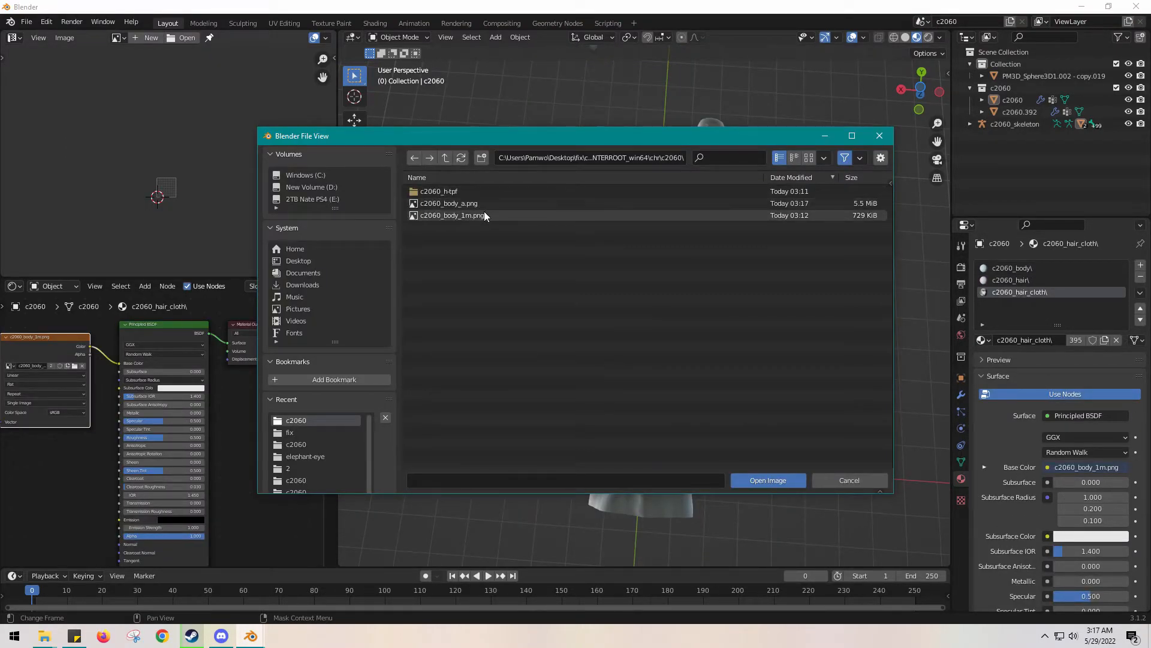
pyautogui.click(767, 480)
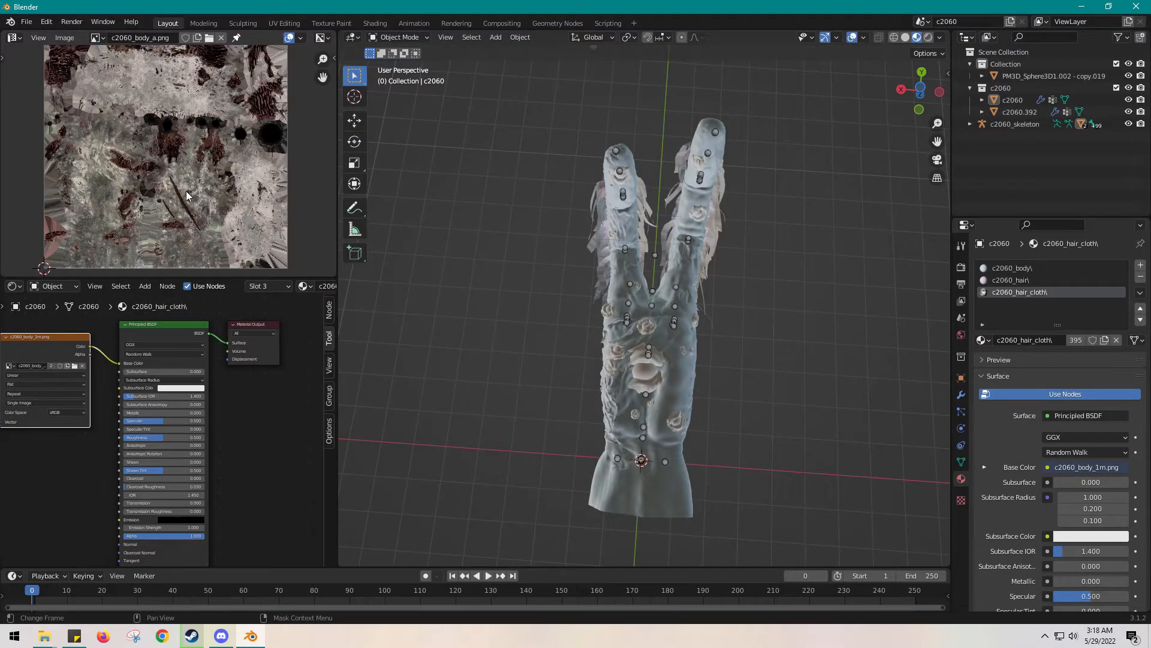
pyautogui.moveTo(34, 365)
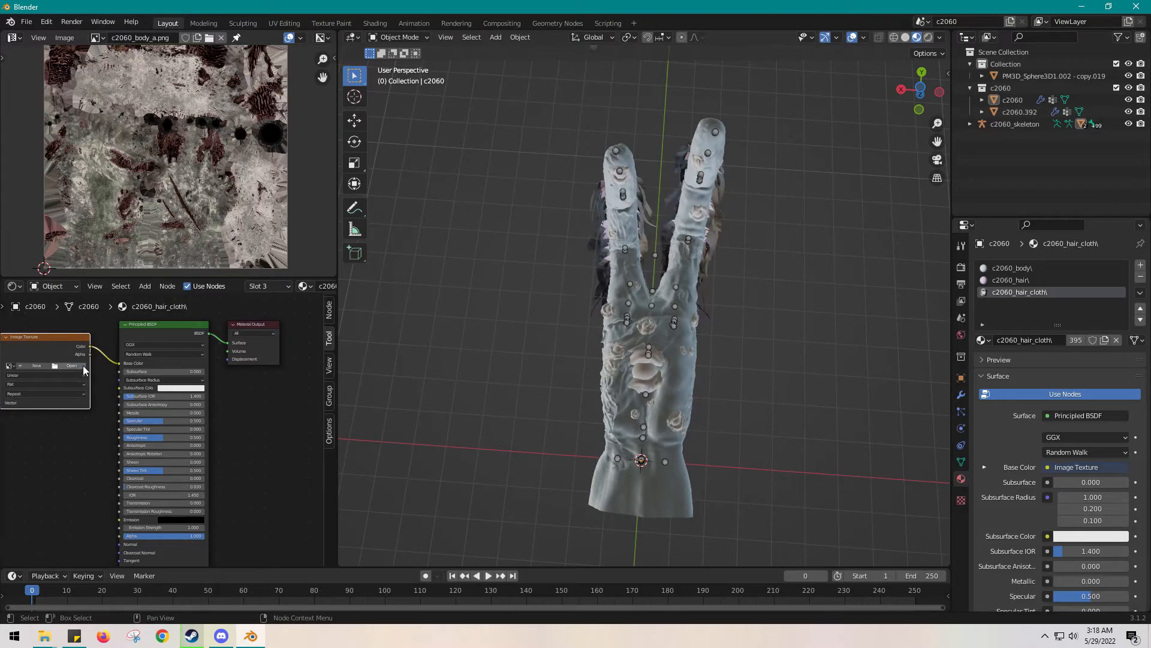
pyautogui.click(71, 364)
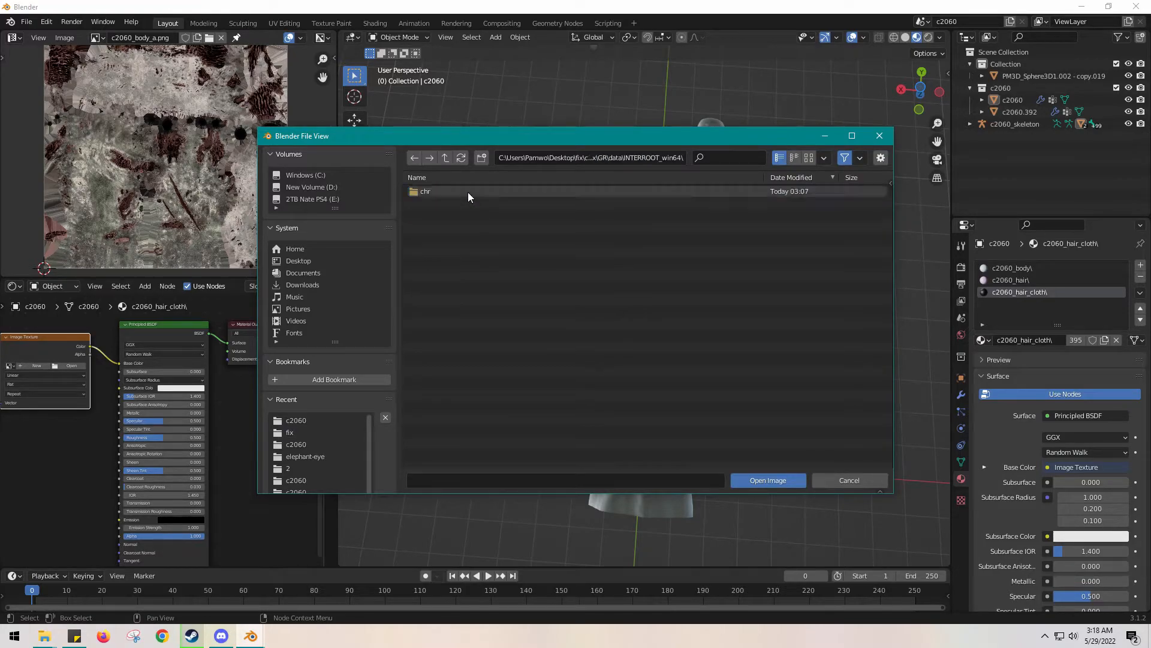
pyautogui.doubleClick(425, 190)
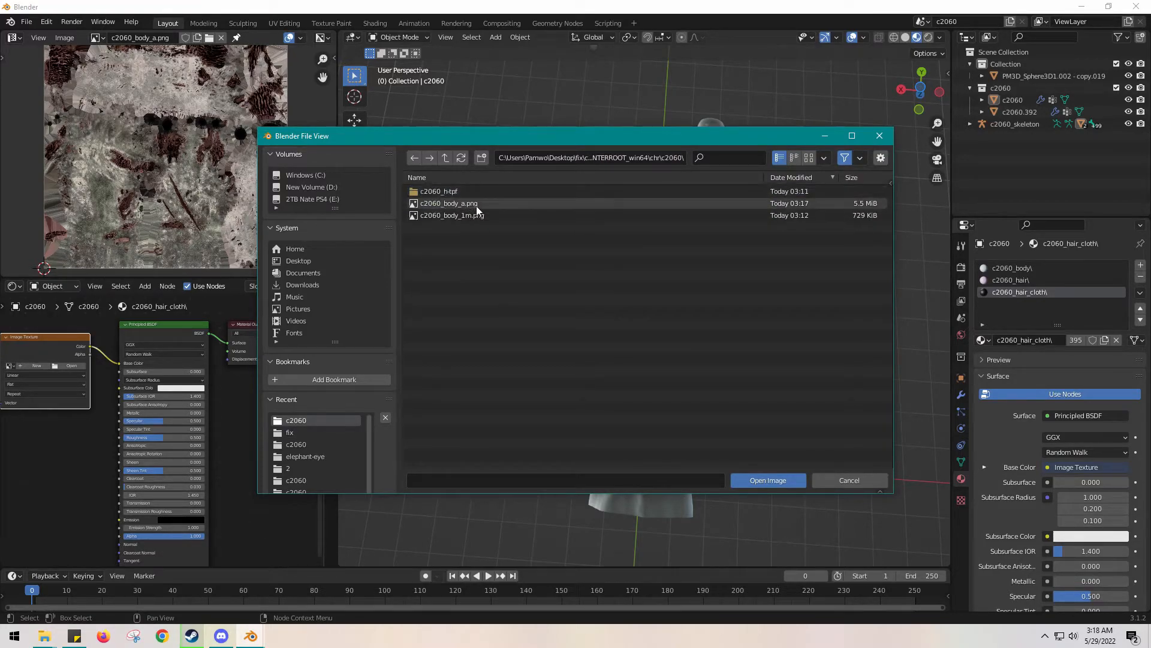
pyautogui.click(767, 480)
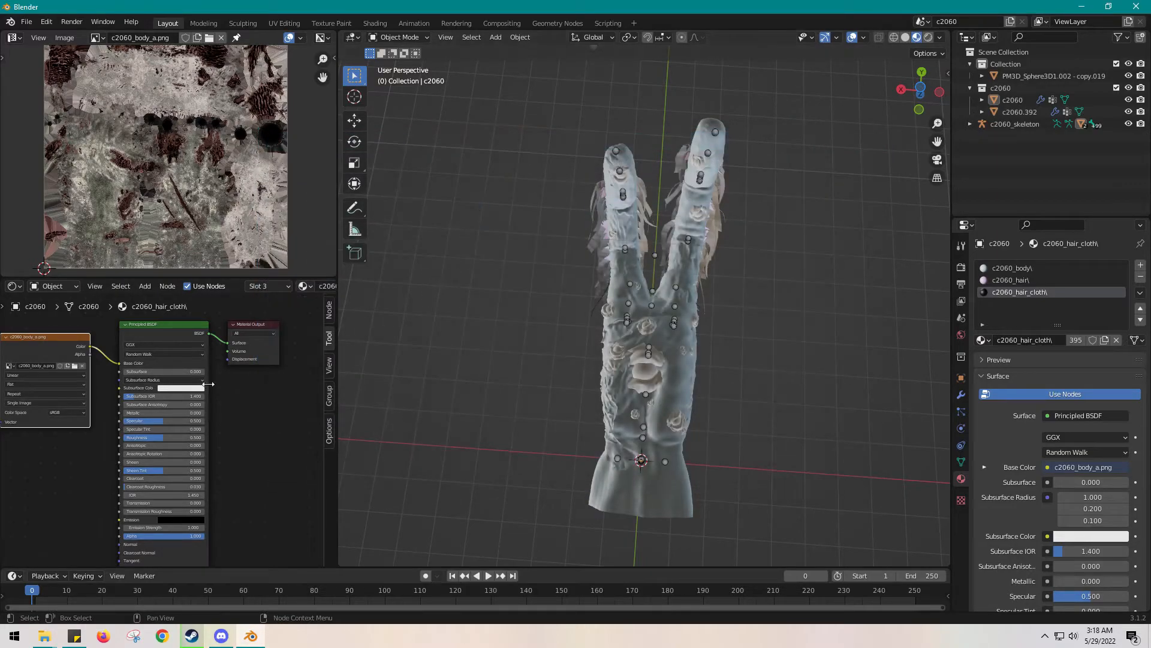
pyautogui.moveTo(197, 397)
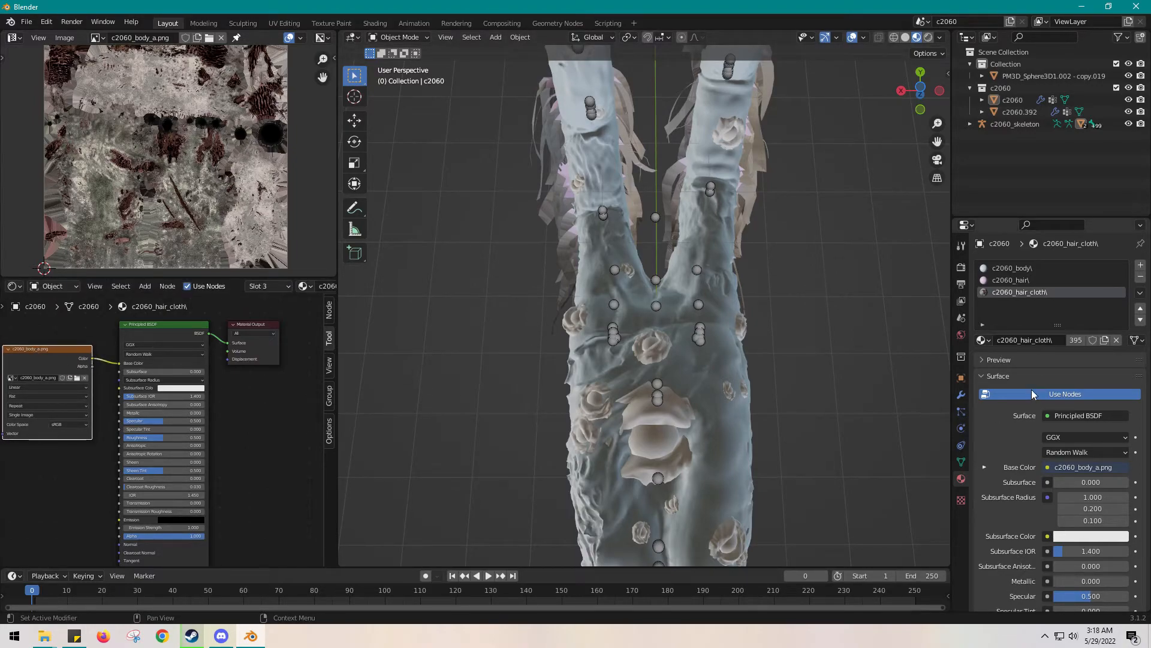
# - Give the c2060_body material a node setup with an Image Texture using c2060_body_a.png as base colour
pyautogui.click(1012, 267)
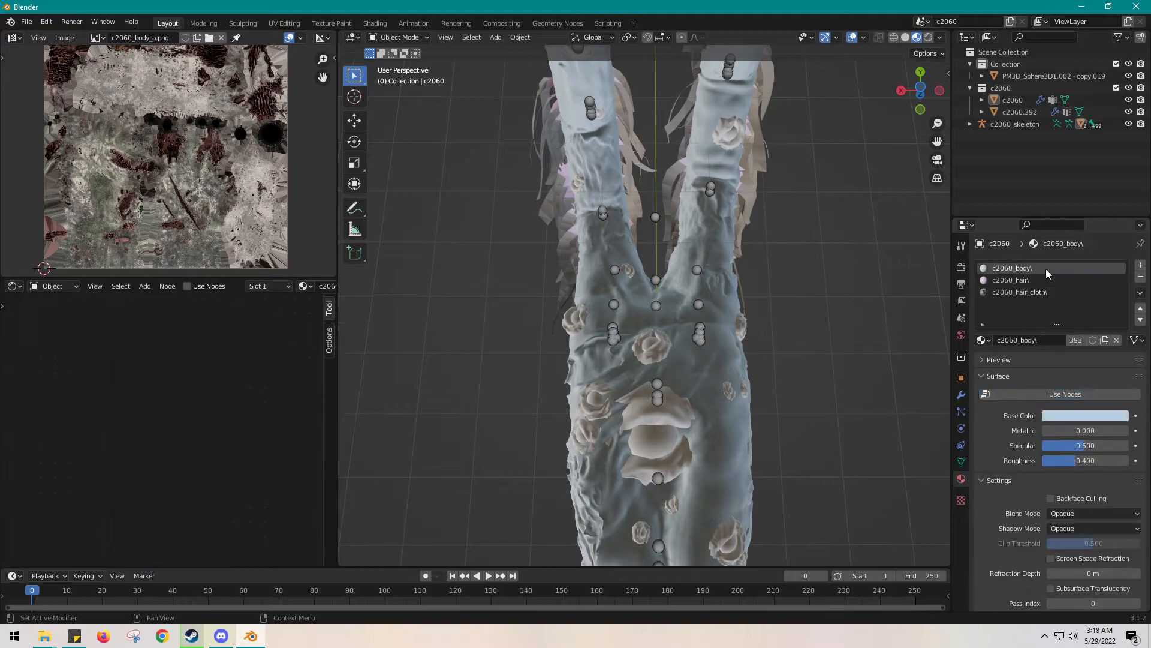
pyautogui.click(1019, 292)
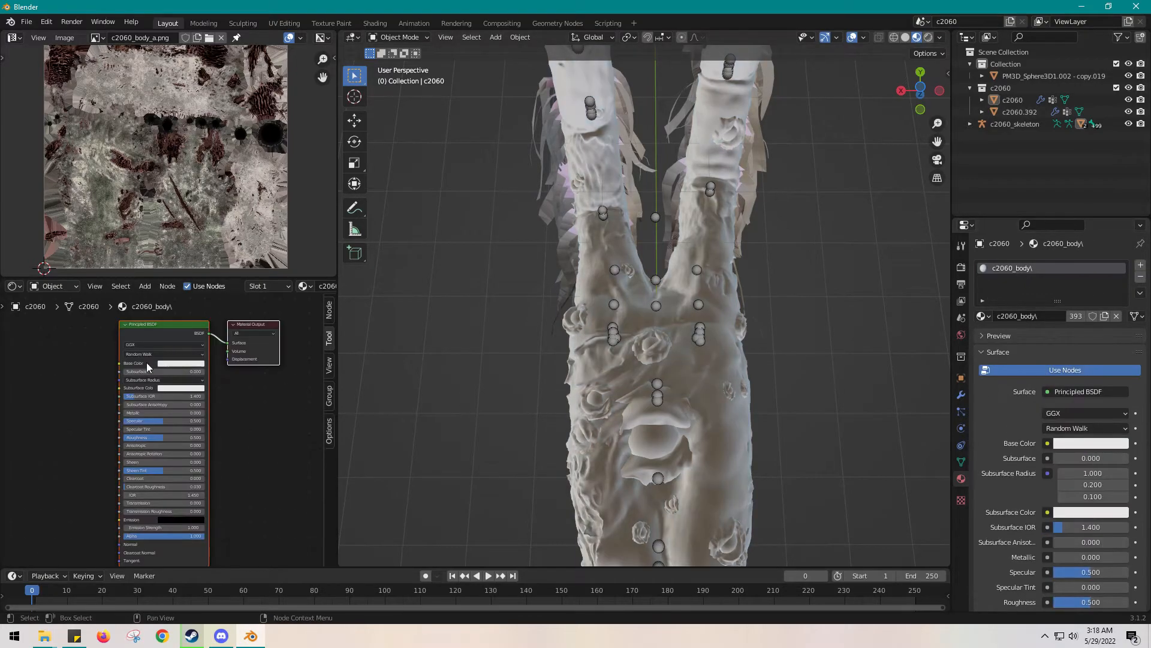
pyautogui.click(145, 285)
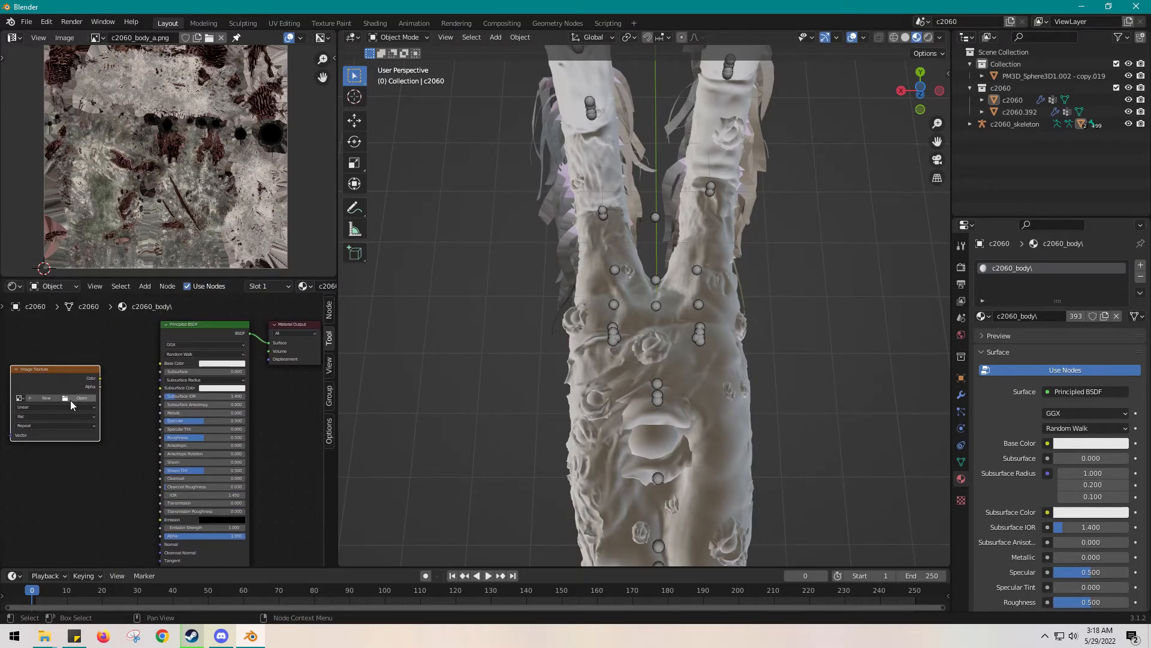
pyautogui.click(83, 397)
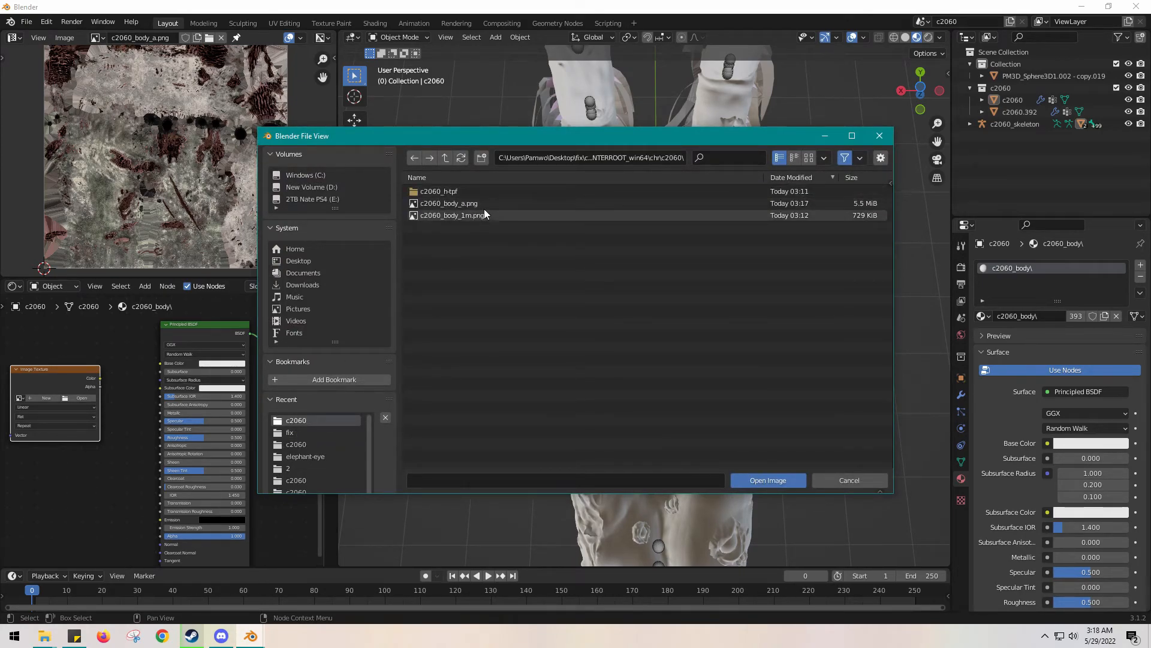
pyautogui.click(767, 480)
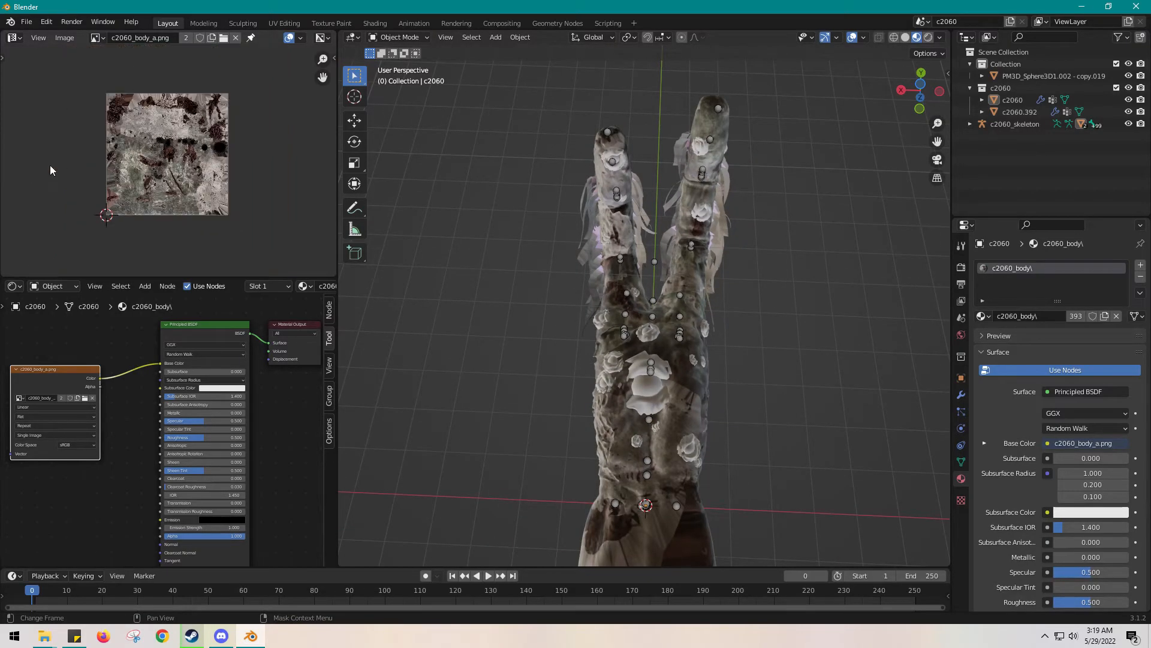
pyautogui.moveTo(254, 159)
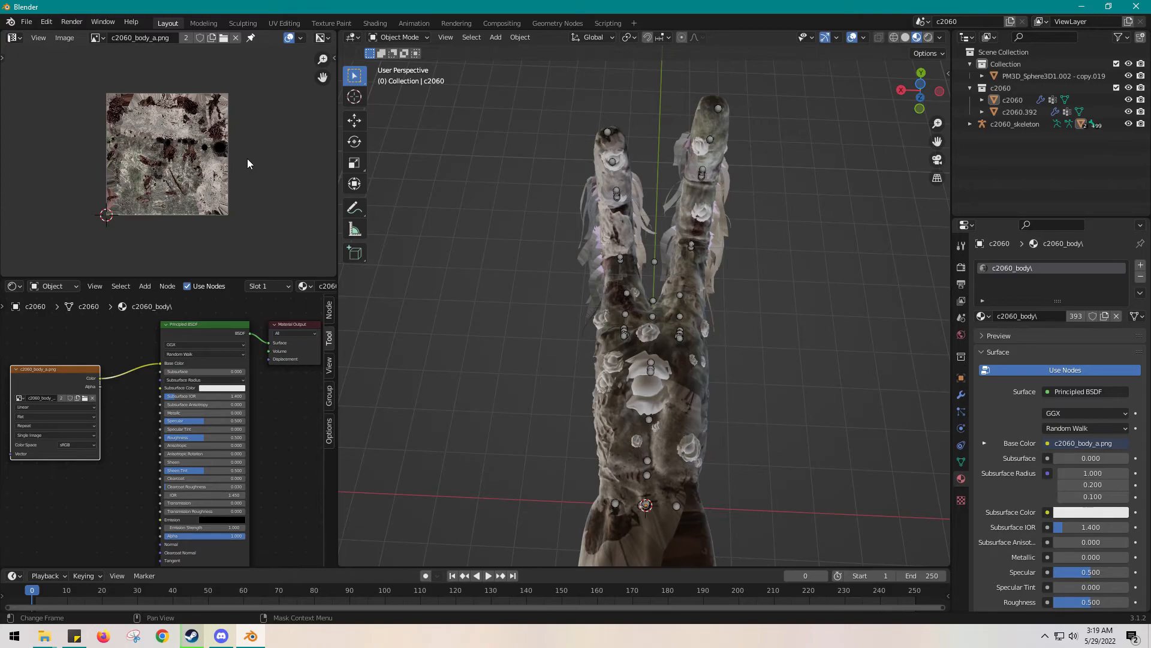
# - Enter Edit Mode on the body mesh to flip its UVs
pyautogui.click(398, 37)
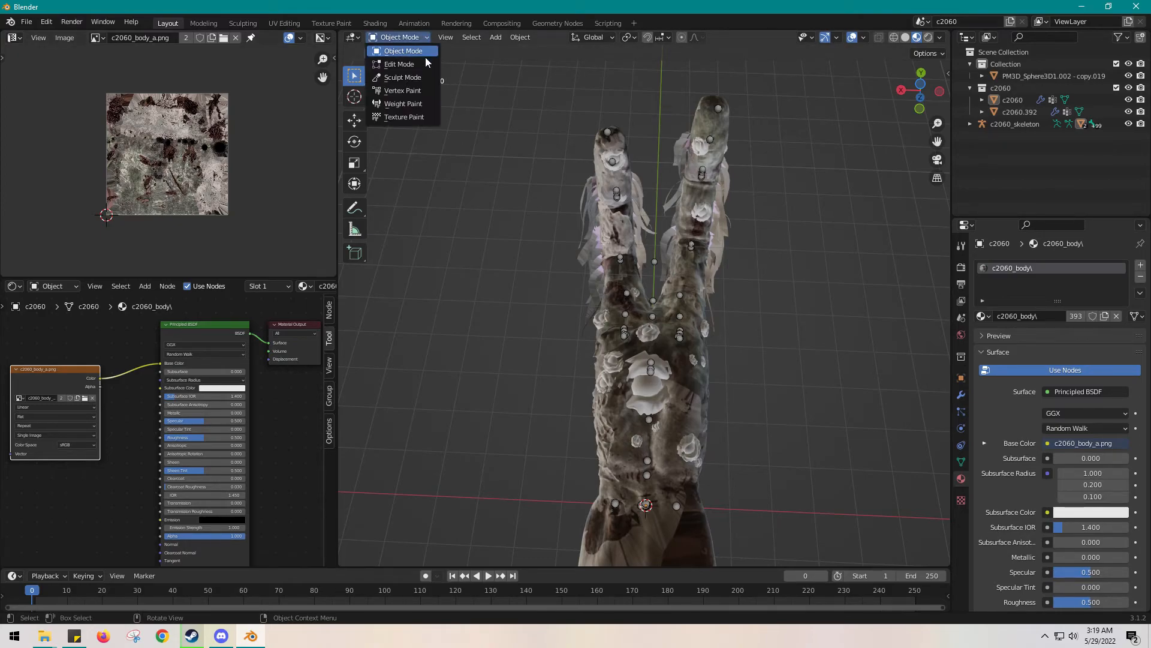
pyautogui.click(399, 64)
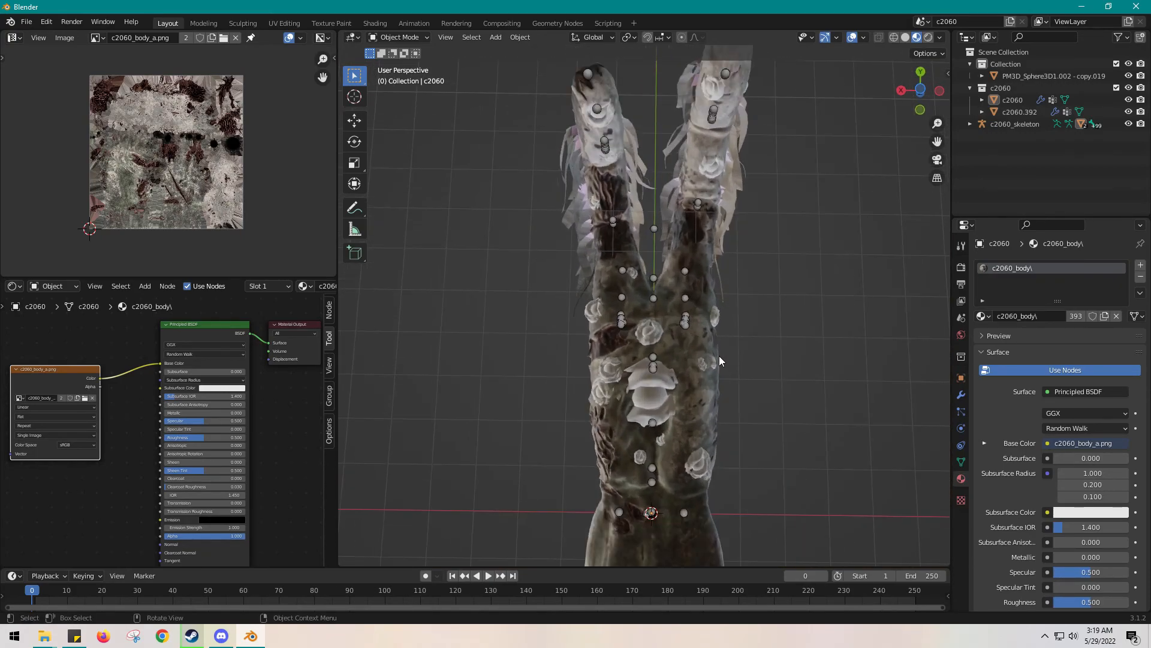
pyautogui.scroll(-3)
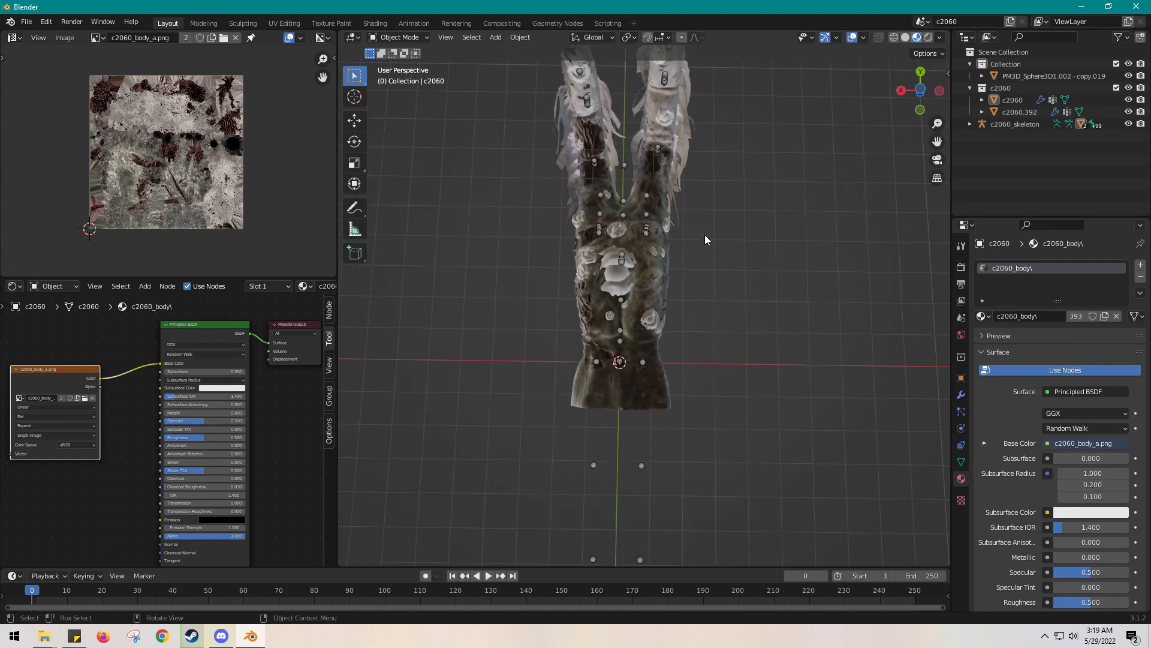